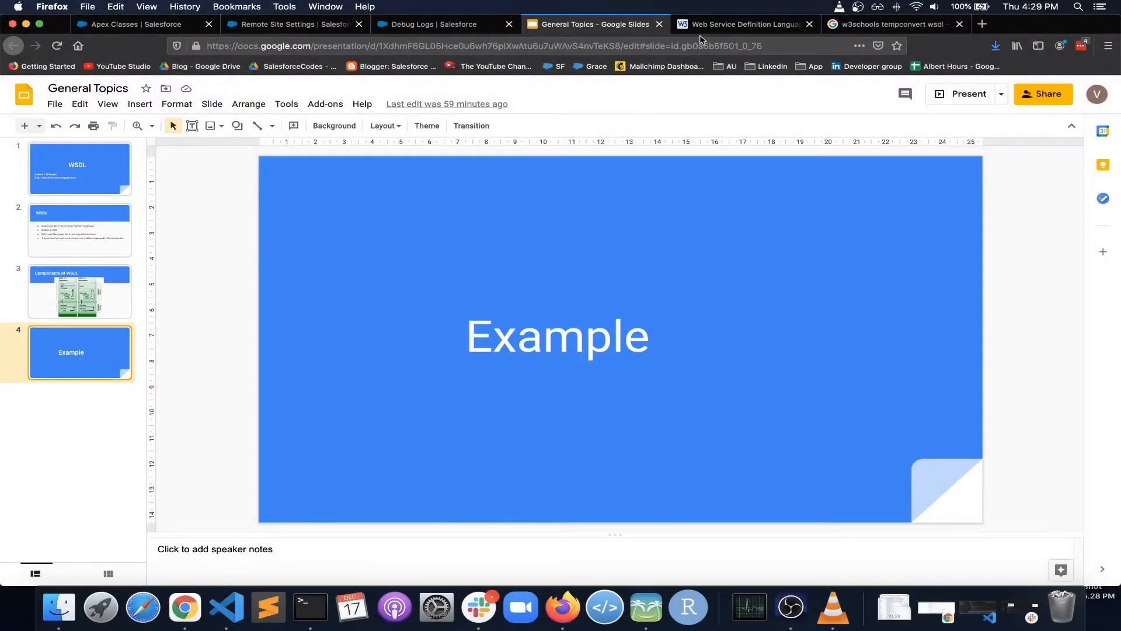
Switch to the W3C WSDL 1.1 note, scroll through it and return to its top
{"action": "left_click", "coordinate": [743, 24]}
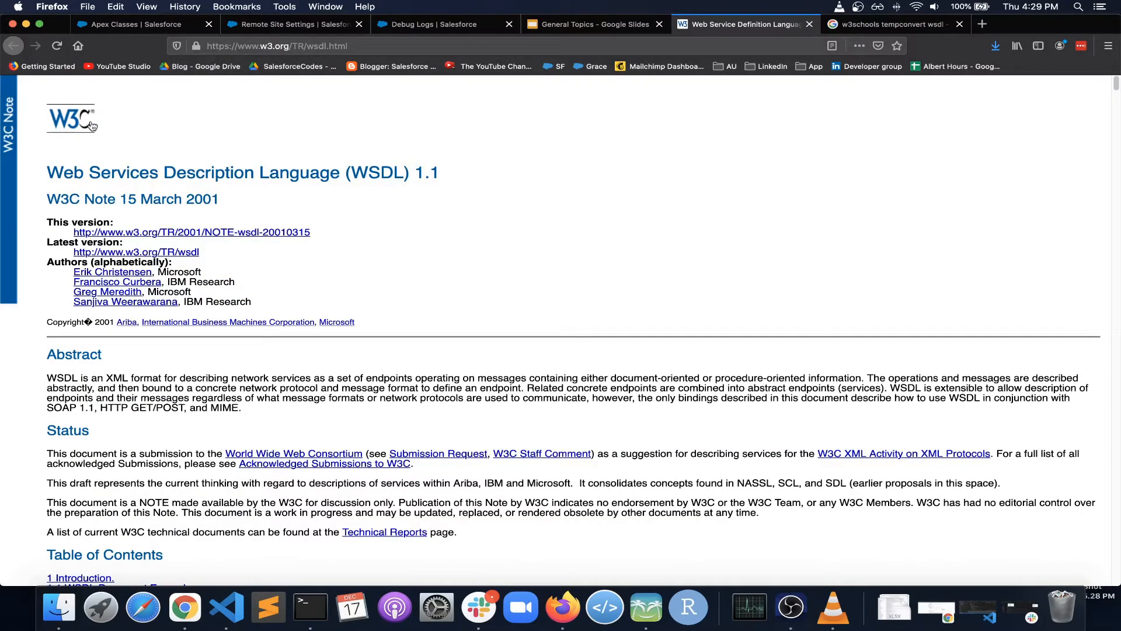
{"action": "mouse_move", "coordinate": [188, 159]}
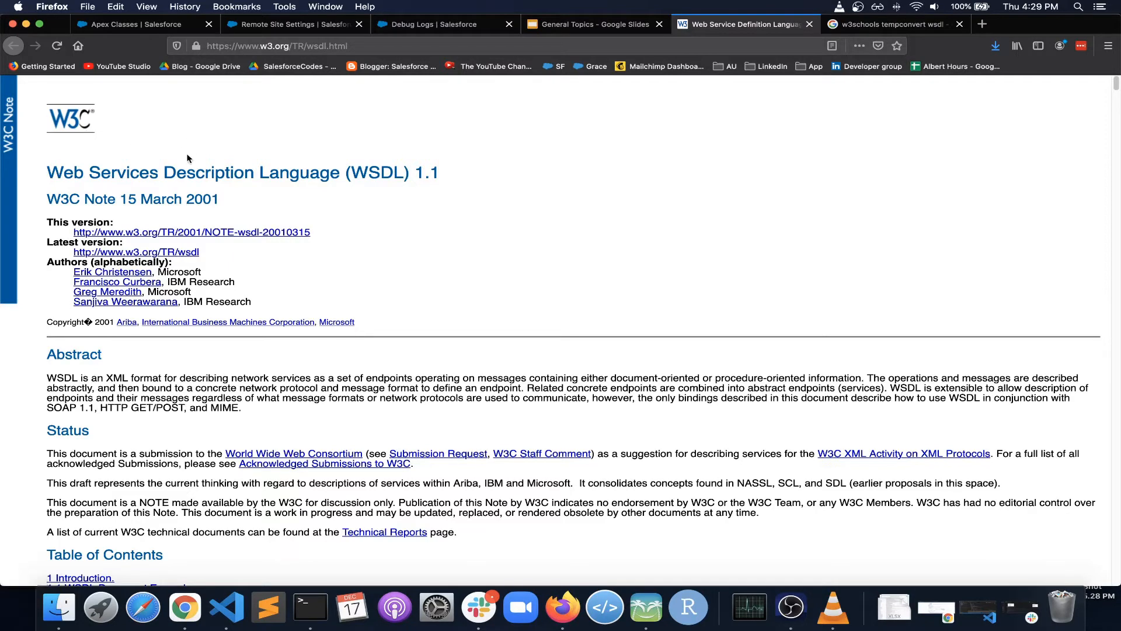
{"action": "mouse_move", "coordinate": [65, 129]}
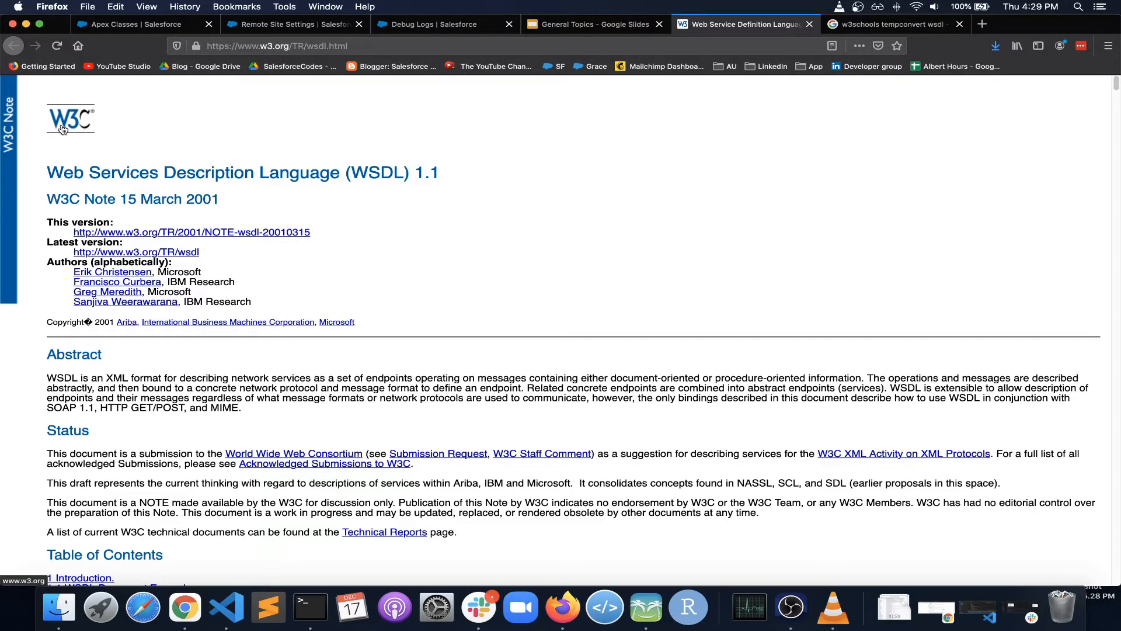
{"action": "mouse_move", "coordinate": [82, 134]}
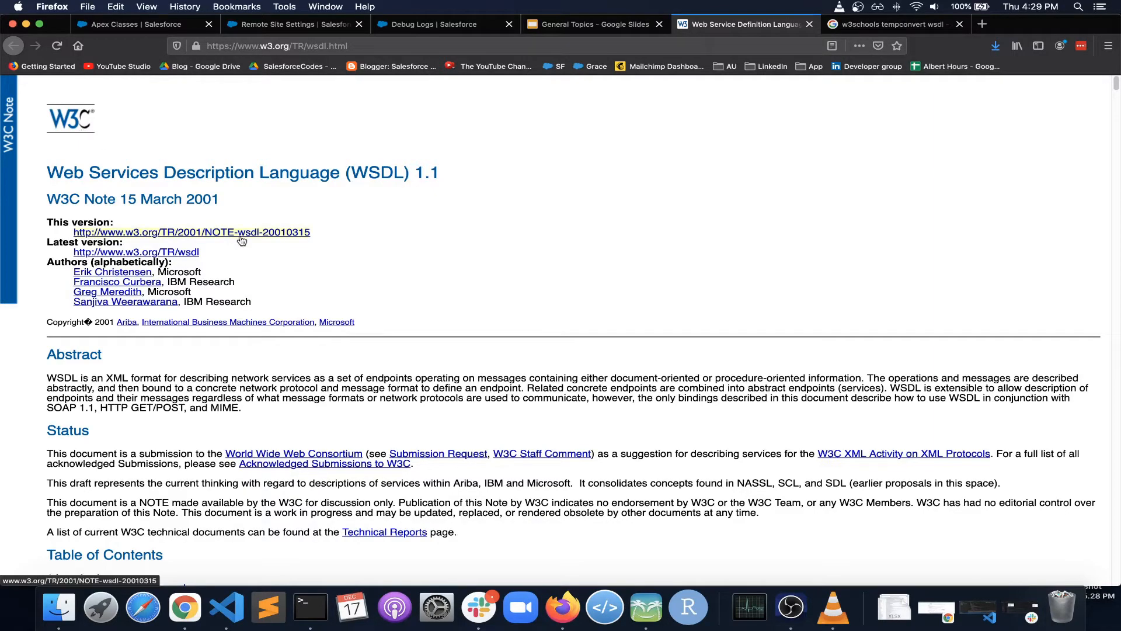
{"action": "scroll", "scroll_direction": "down", "scroll_amount": 3}
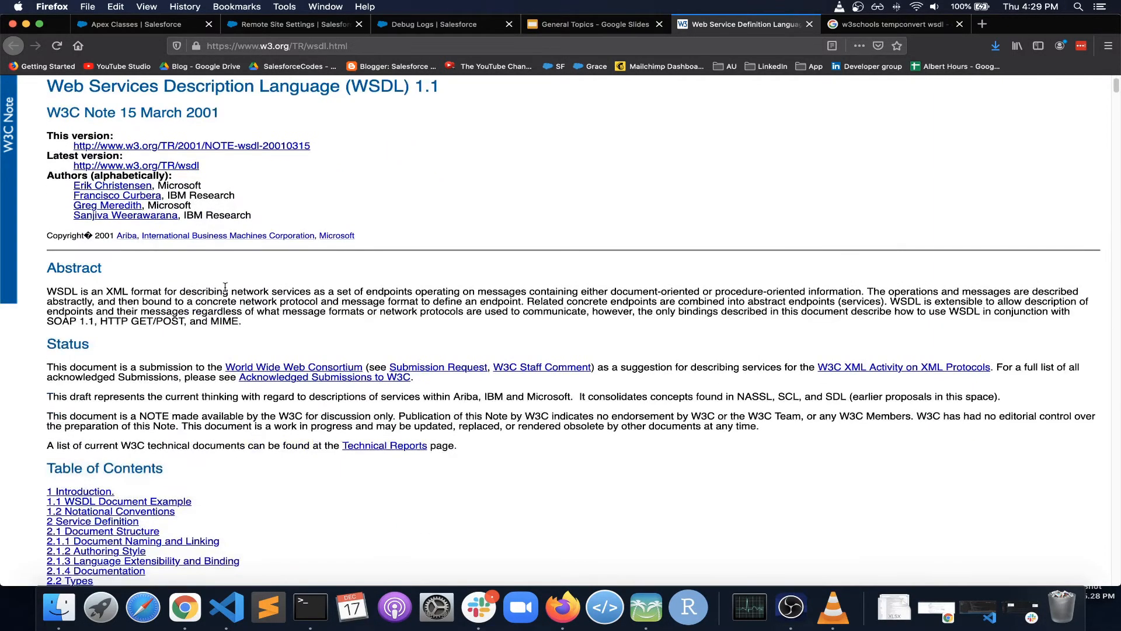
{"action": "scroll", "scroll_direction": "down", "scroll_amount": 3}
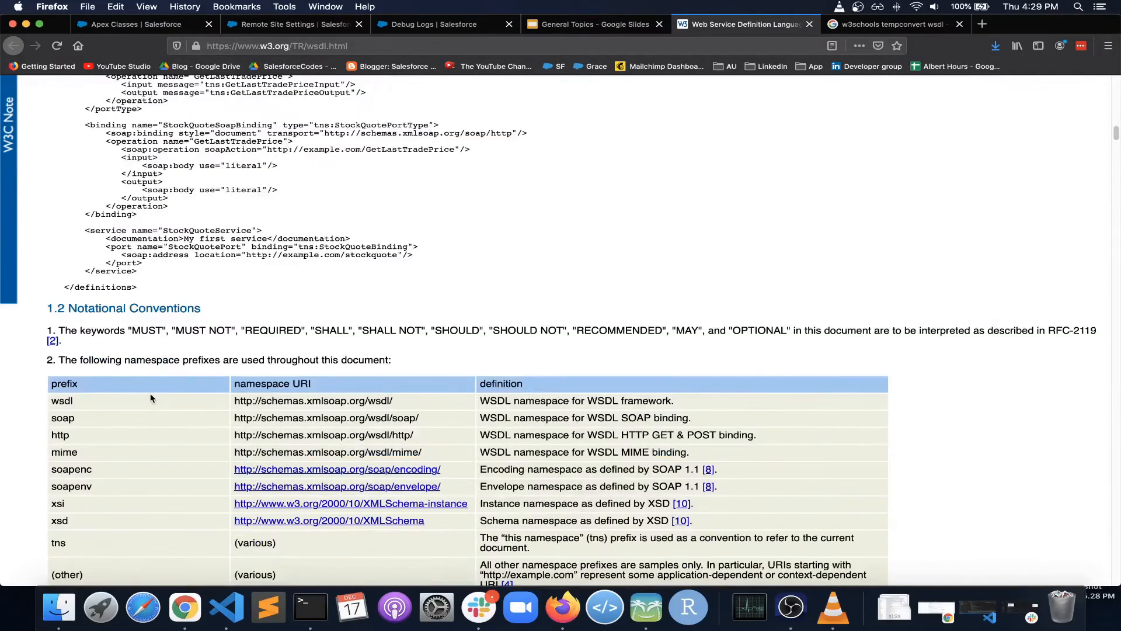
{"action": "scroll", "scroll_direction": "down", "scroll_amount": 3}
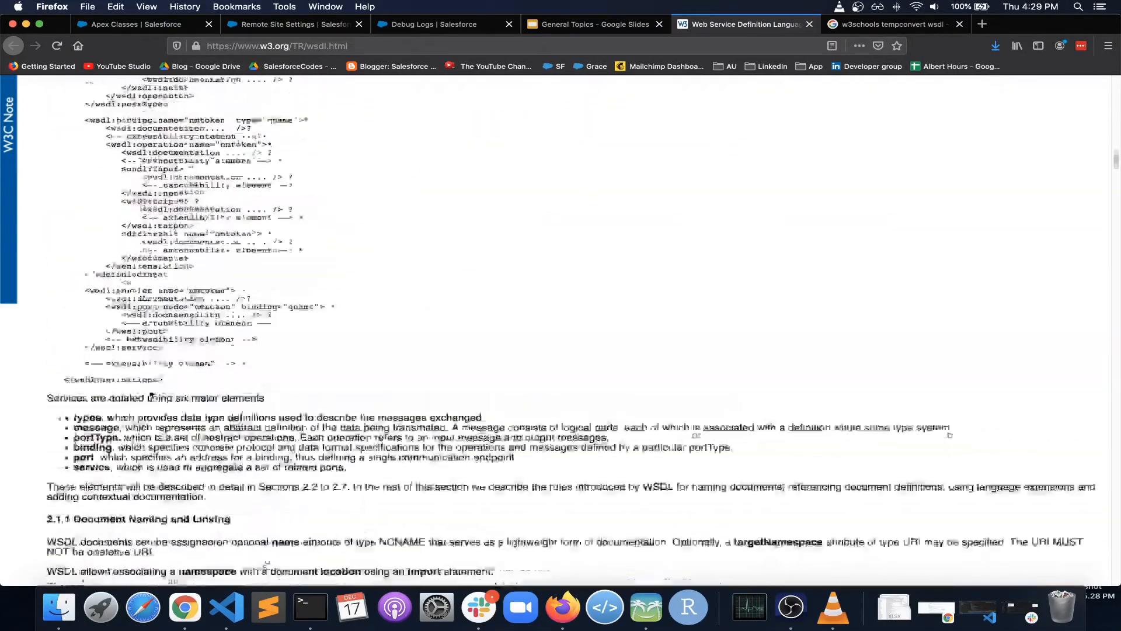
{"action": "scroll", "scroll_direction": "up", "scroll_amount": 3}
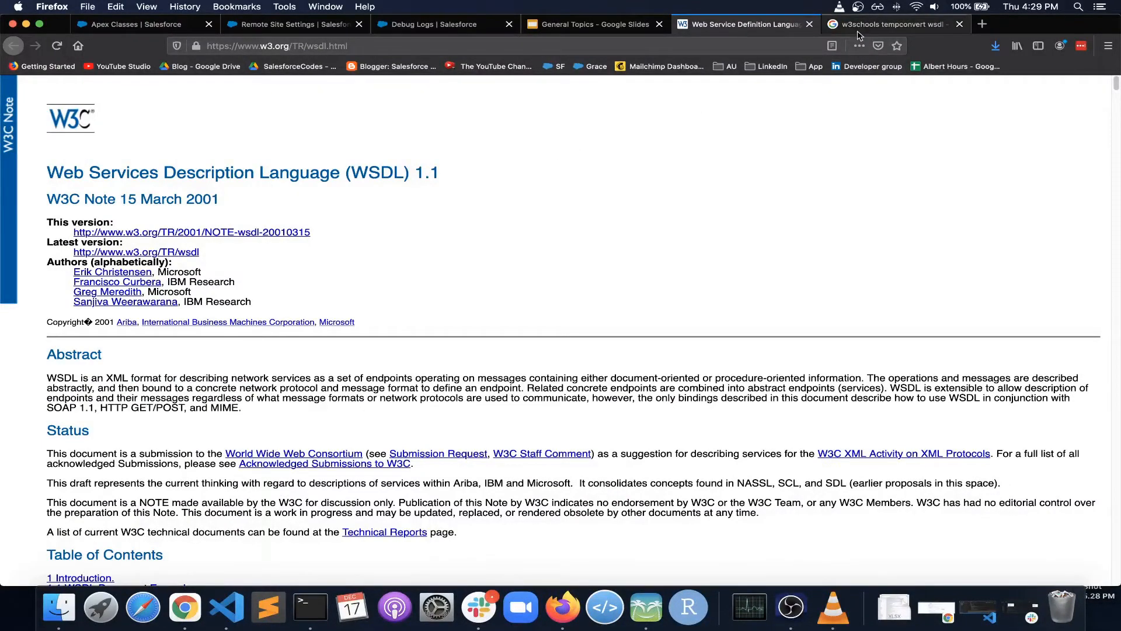
From the search results, open the W3Schools TempConvert service page and its WSDL service description
{"action": "left_click", "coordinate": [888, 24]}
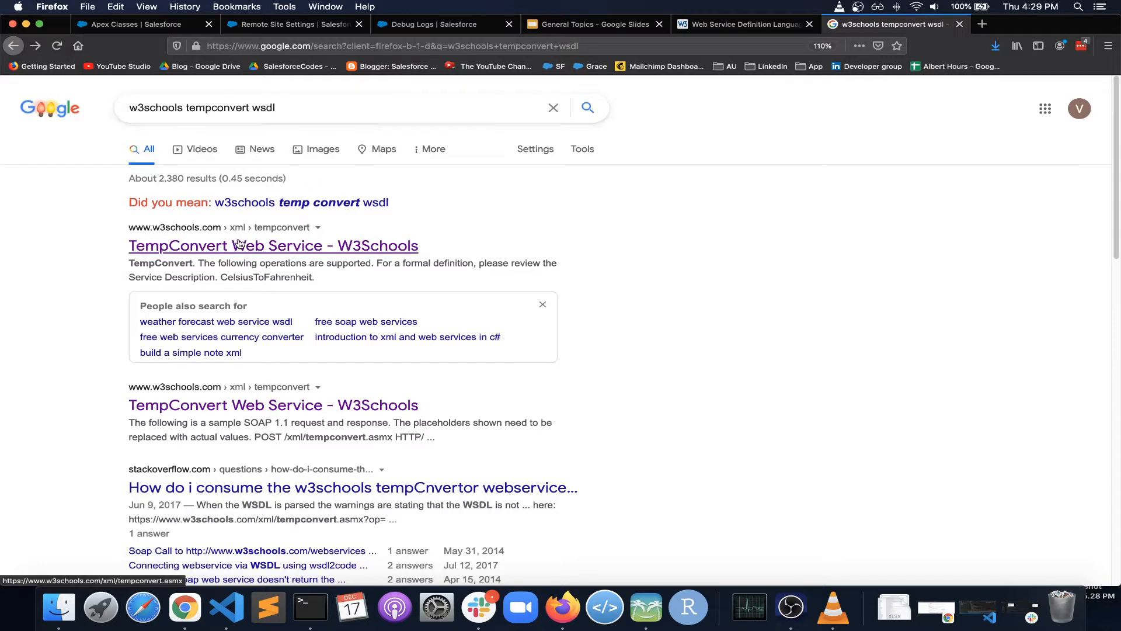
{"action": "mouse_move", "coordinate": [178, 249]}
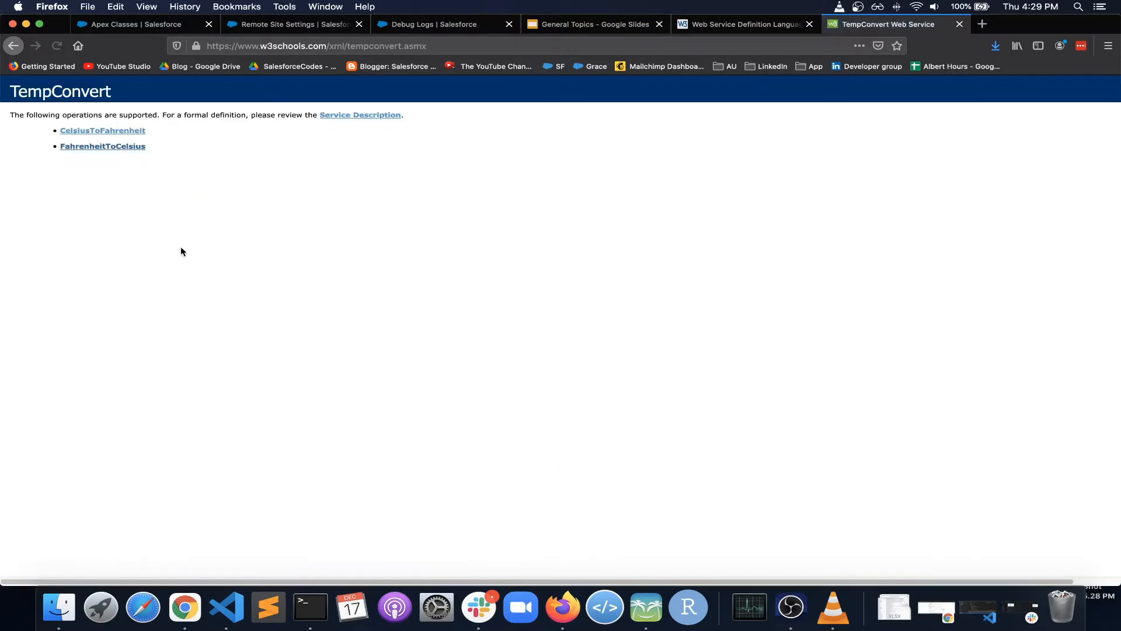
{"action": "left_click", "coordinate": [361, 114]}
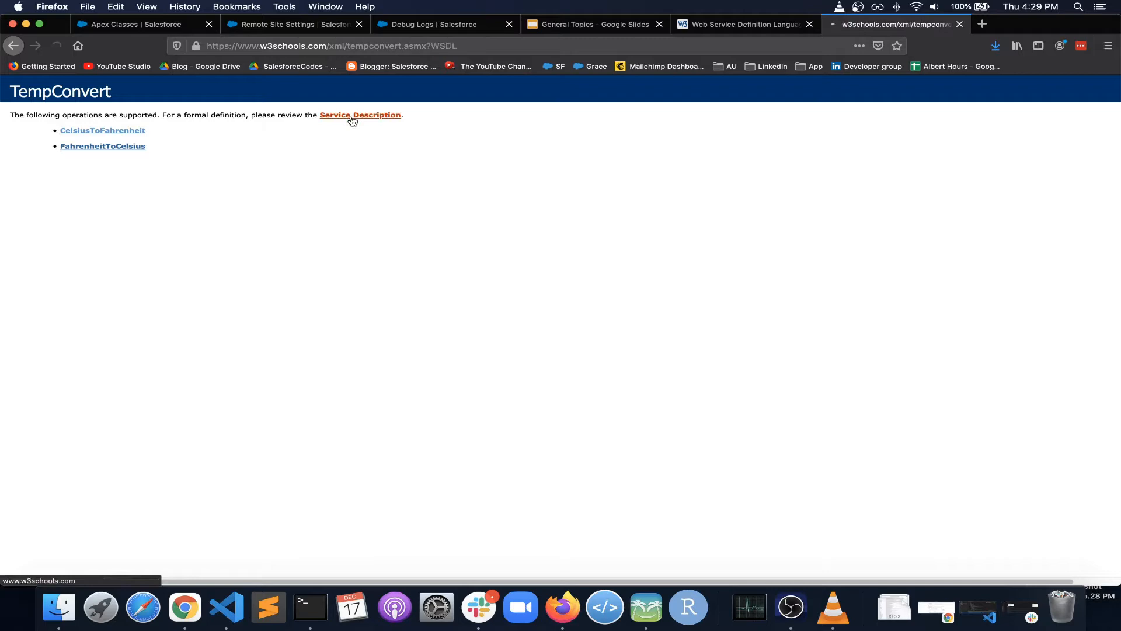
{"action": "left_click", "coordinate": [361, 114]}
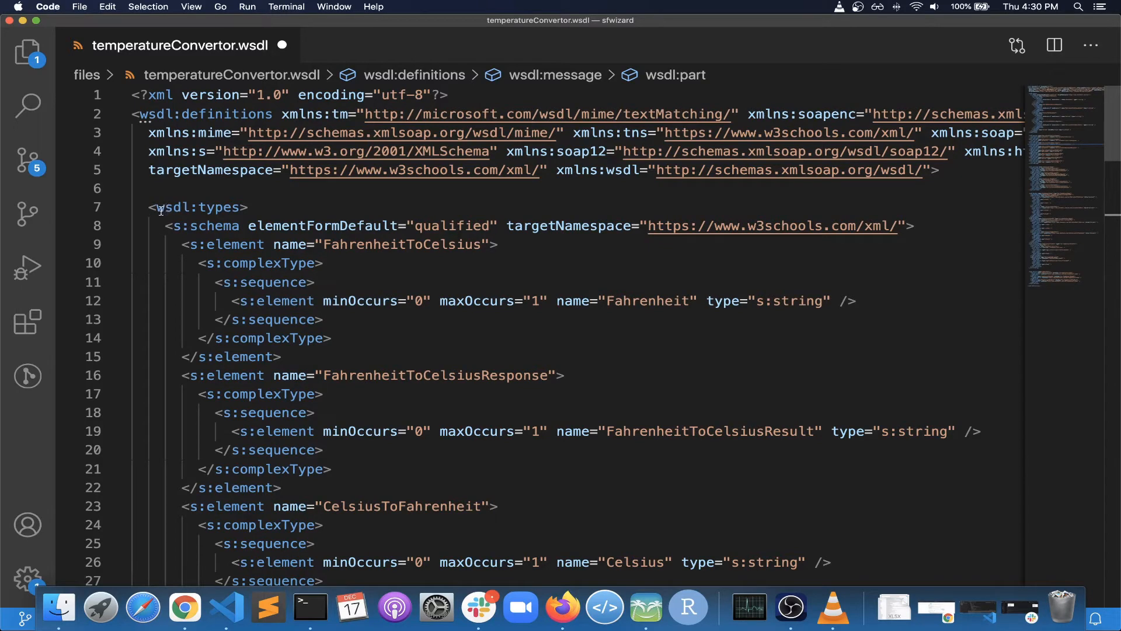
Collapse wsdl:types in temperatureConvertor.wsdl and show the TempConvert WSDL tree in Firefox
{"action": "left_click", "coordinate": [119, 206]}
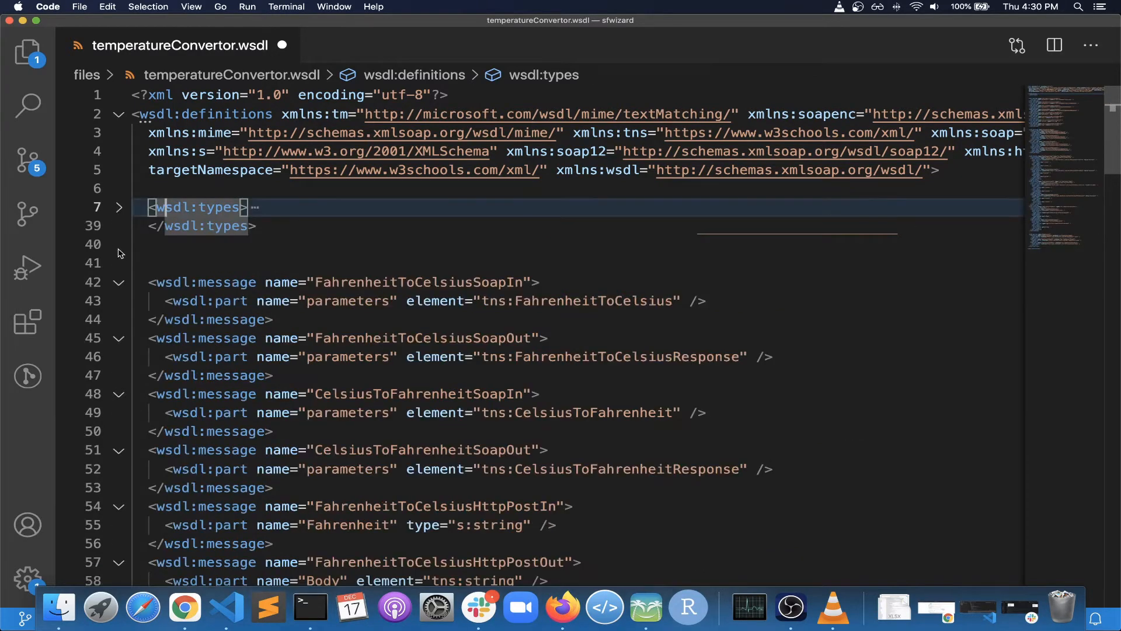
{"action": "left_click", "coordinate": [118, 282]}
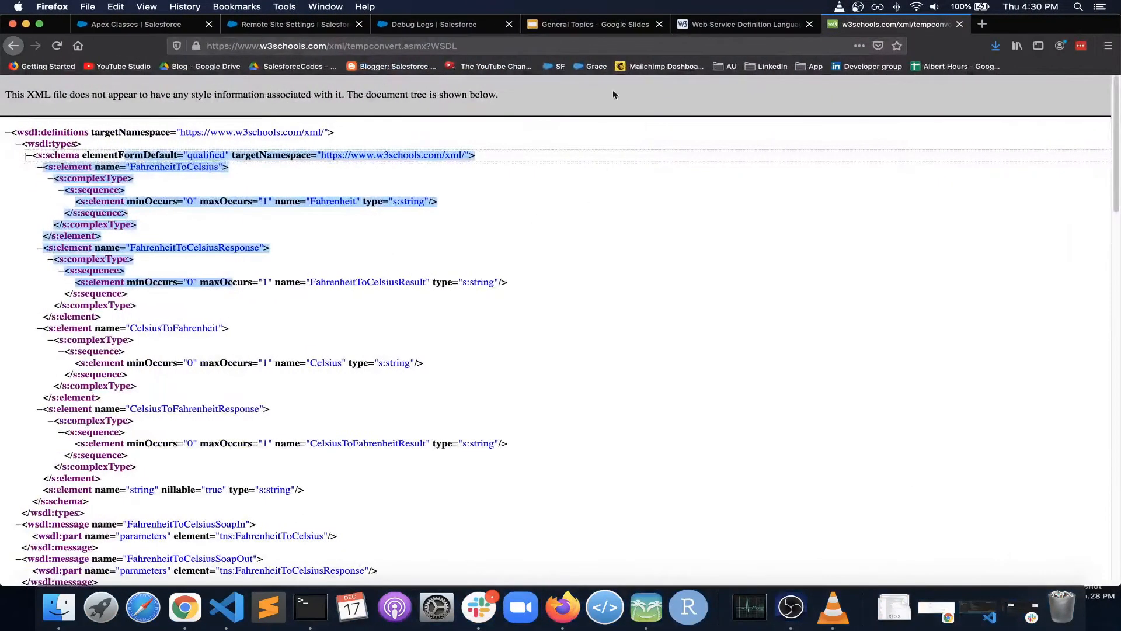
Show slide 3 'Components of WSDL' in the General Topics Google Slides deck
{"action": "left_click", "coordinate": [589, 24]}
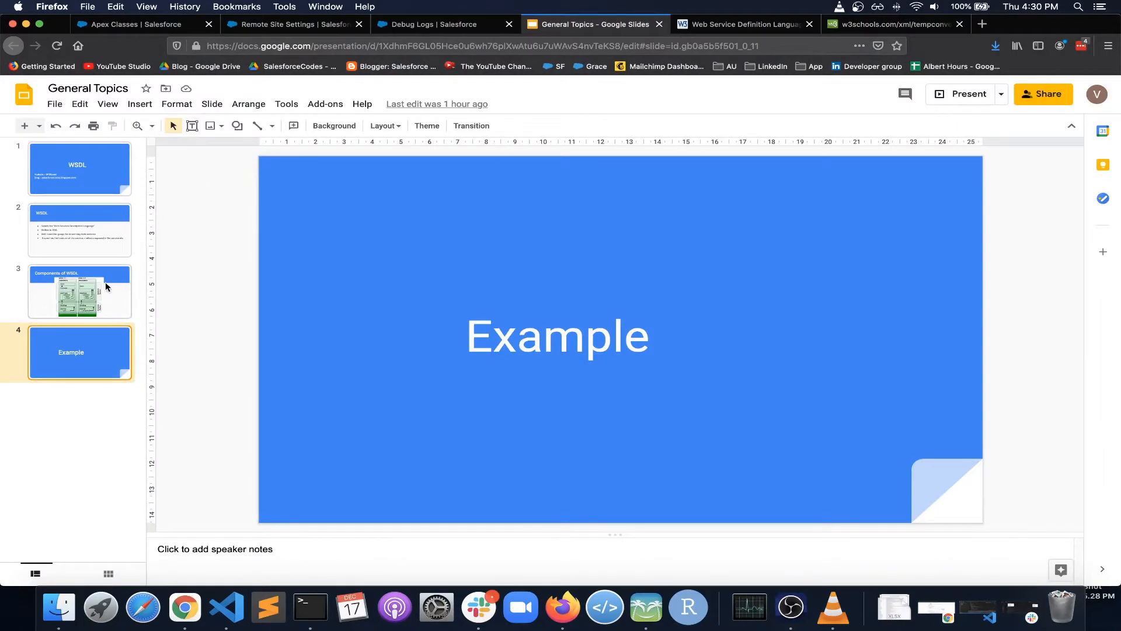
{"action": "left_click", "coordinate": [80, 291]}
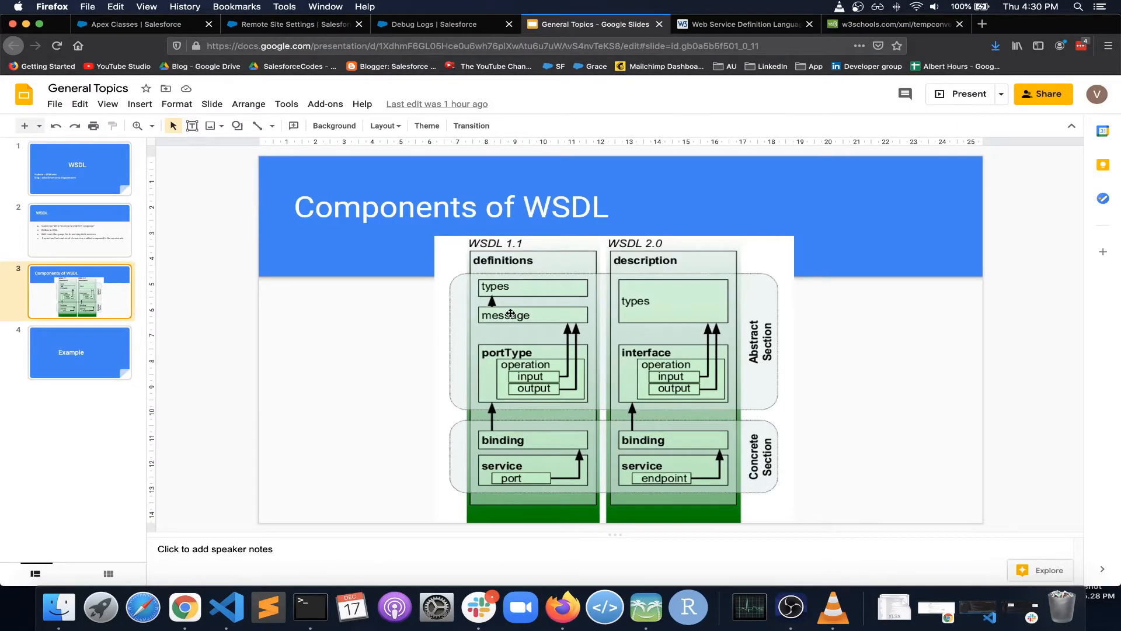
{"action": "mouse_move", "coordinate": [503, 447]}
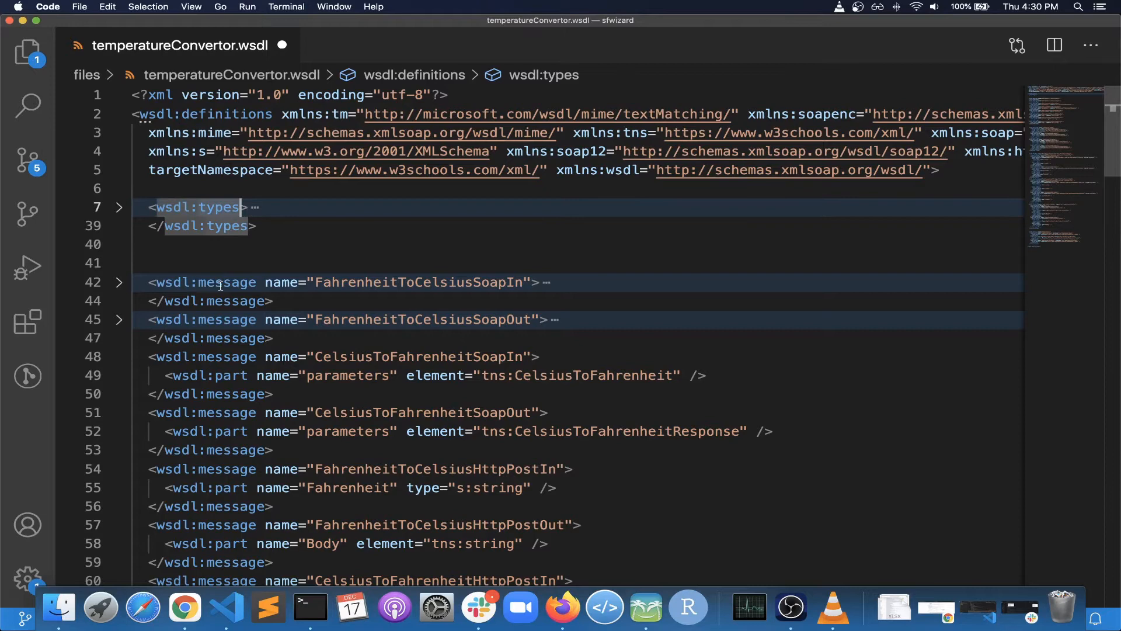
{"action": "scroll", "scroll_direction": "down", "scroll_amount": 3}
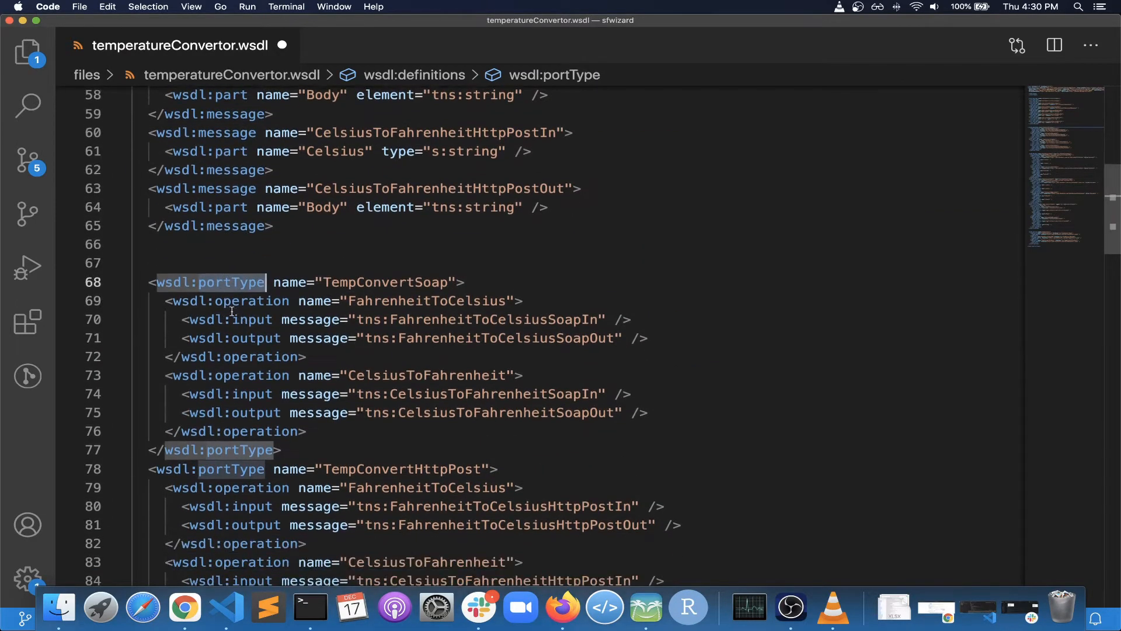
{"action": "left_click_drag", "start_coordinate": [243, 320], "coordinate": [279, 338]}
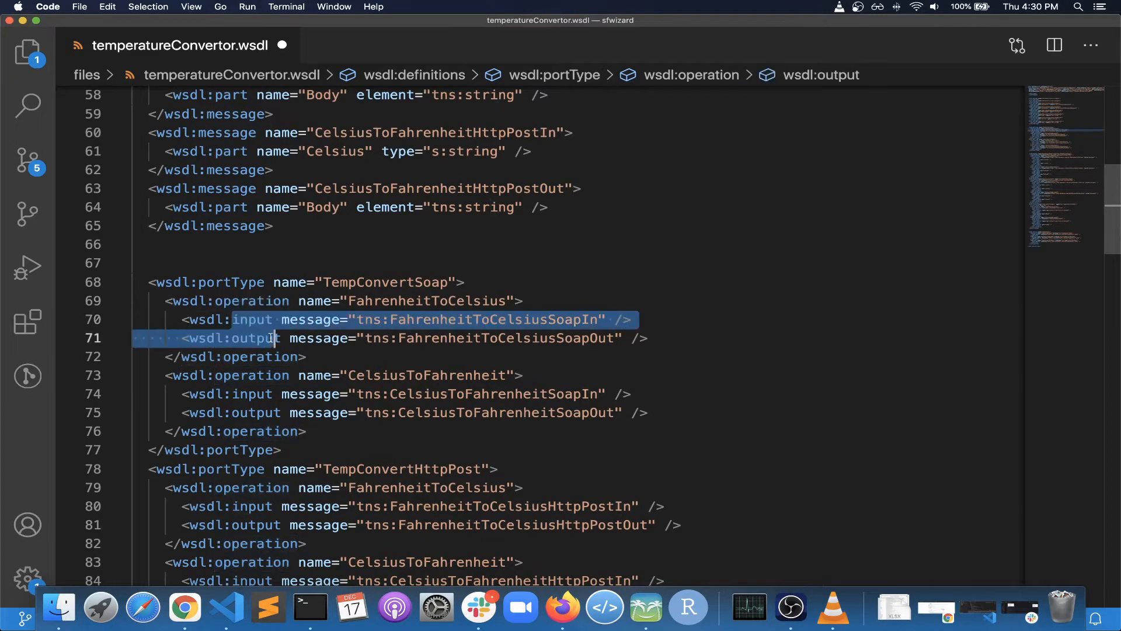
{"action": "scroll", "scroll_direction": "down", "scroll_amount": 3}
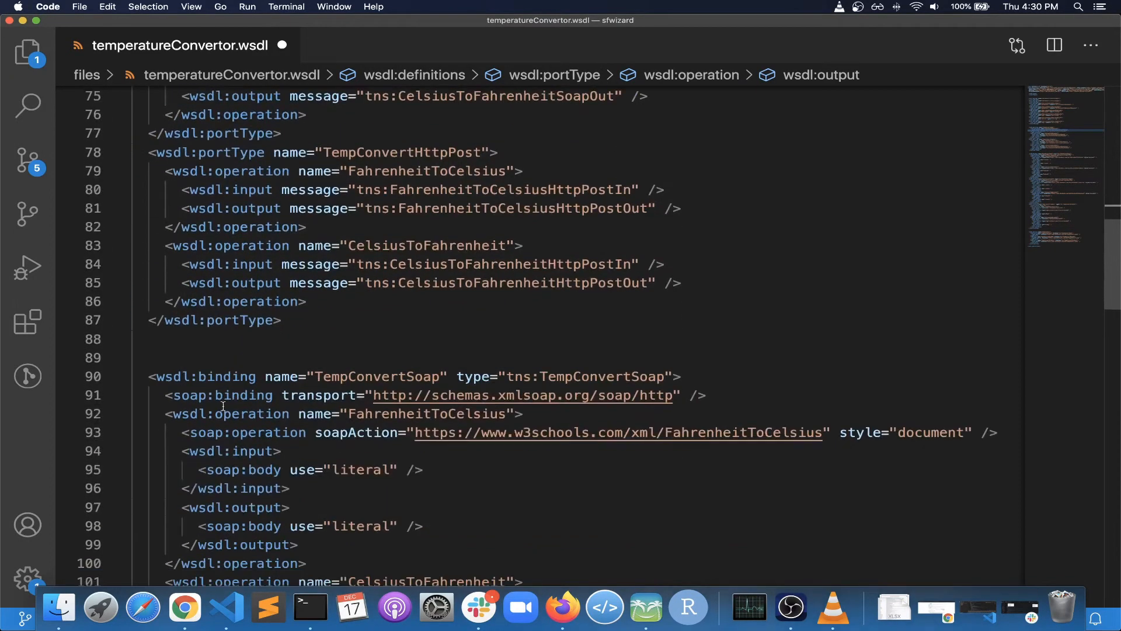
{"action": "scroll", "scroll_direction": "down", "scroll_amount": 3}
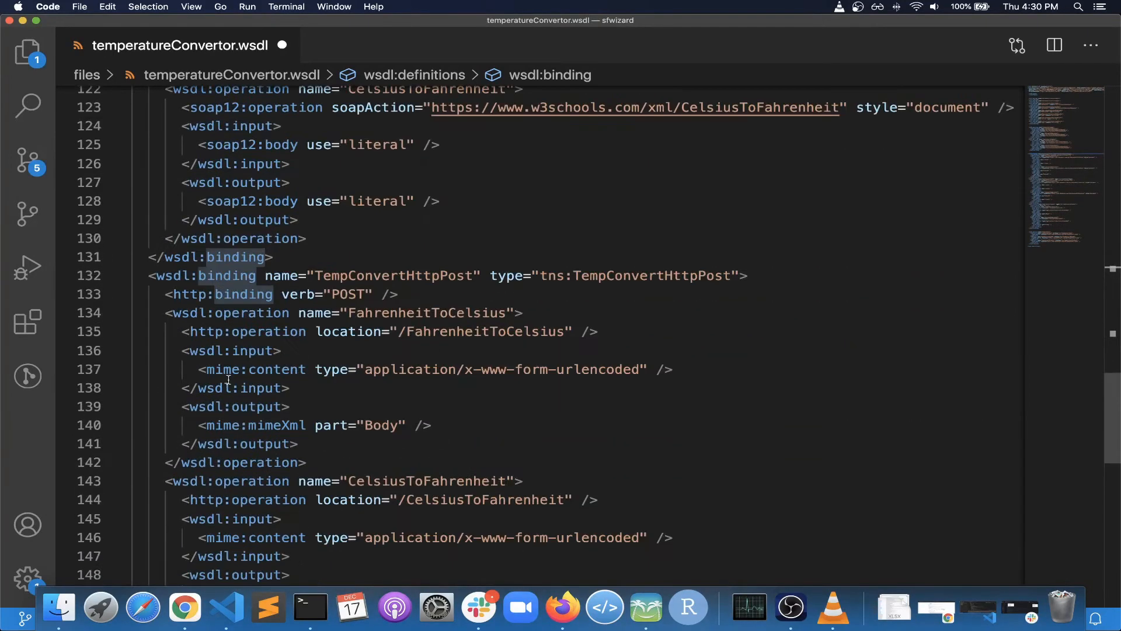
{"action": "scroll", "scroll_direction": "down", "scroll_amount": 3}
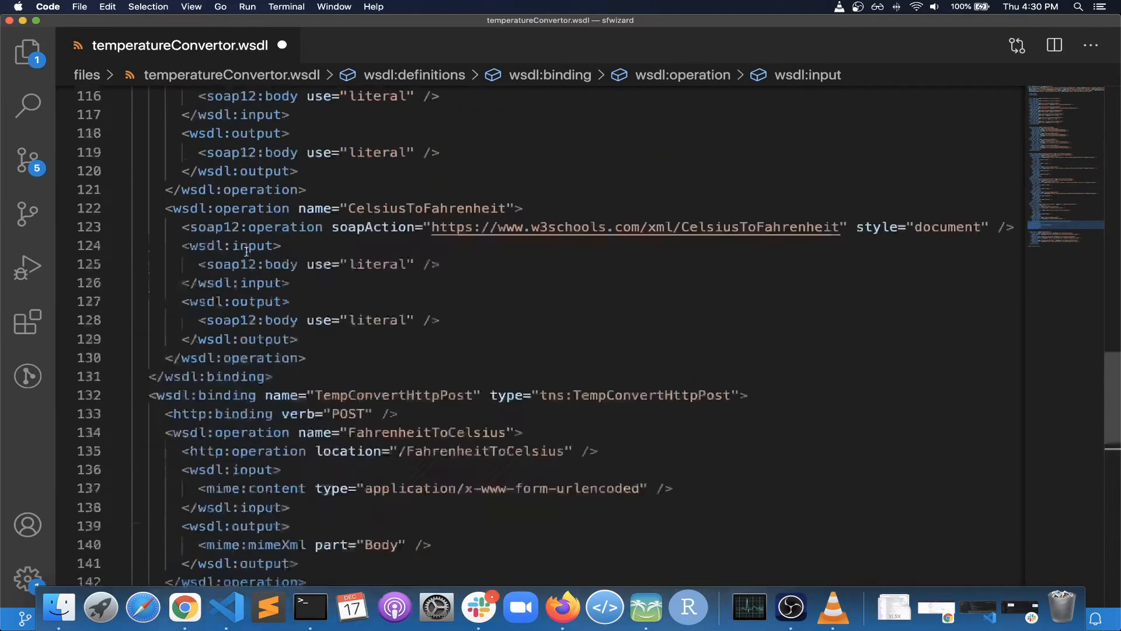
{"action": "scroll", "scroll_direction": "down", "scroll_amount": 3}
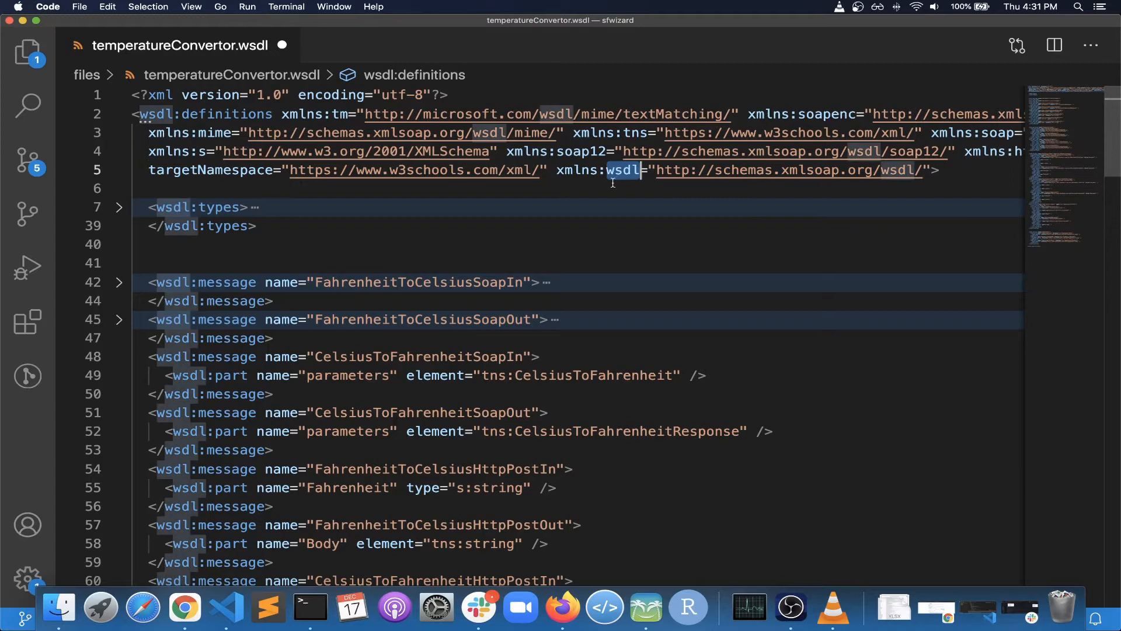
Temporarily remove and restore the wsdl prefix on the first message, then expand wsdl:types again
{"action": "left_click", "coordinate": [172, 282]}
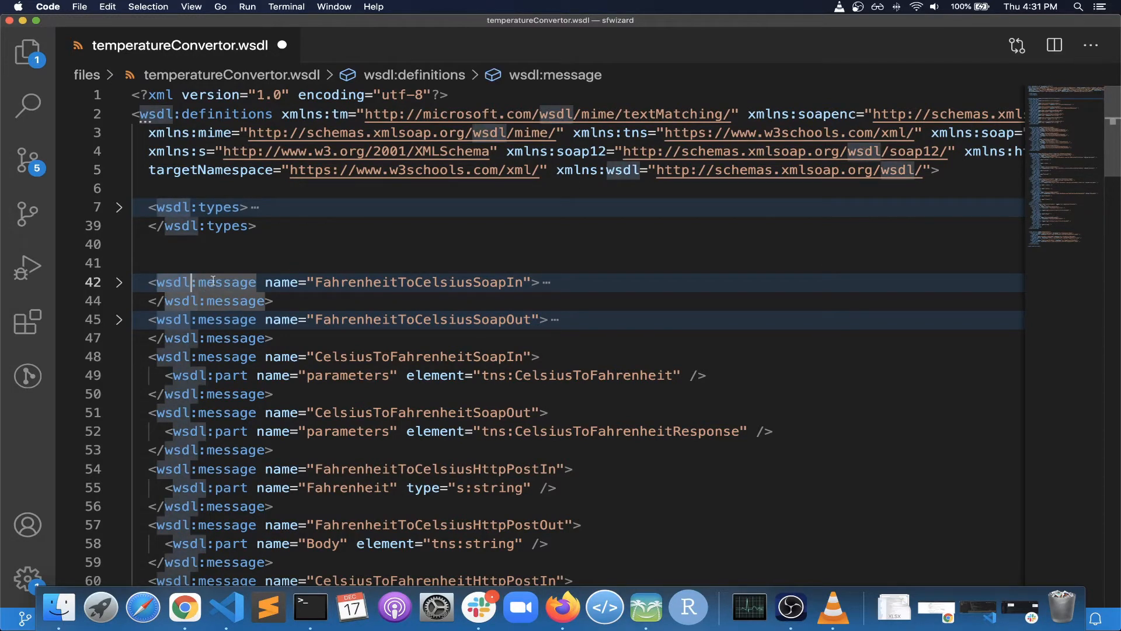
{"action": "left_click", "coordinate": [624, 170]}
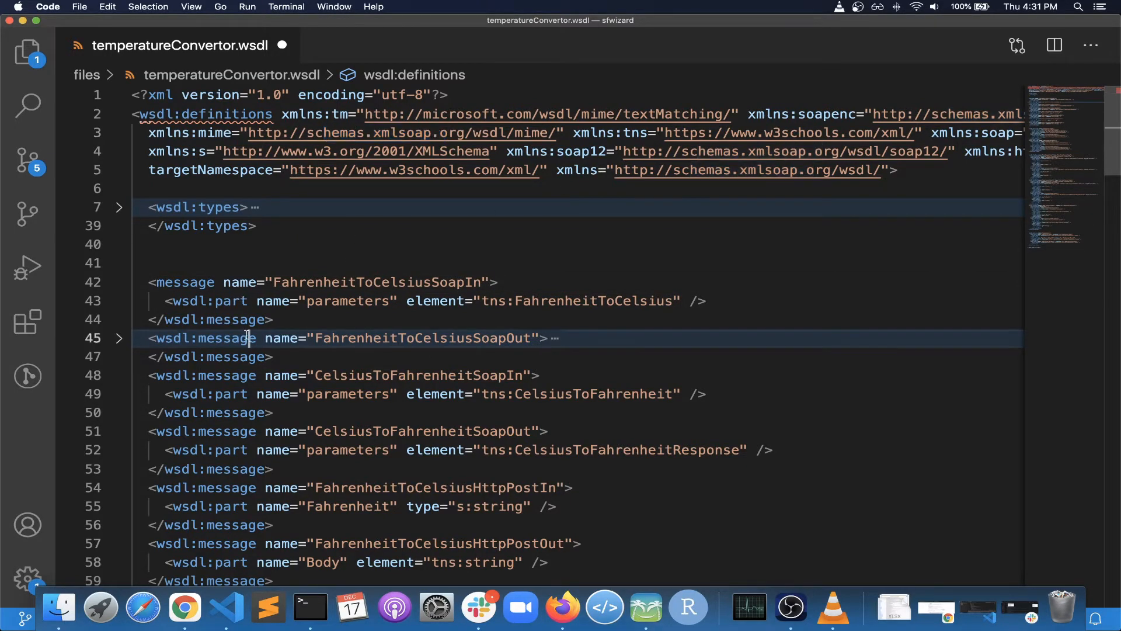
{"action": "left_click", "coordinate": [190, 300]}
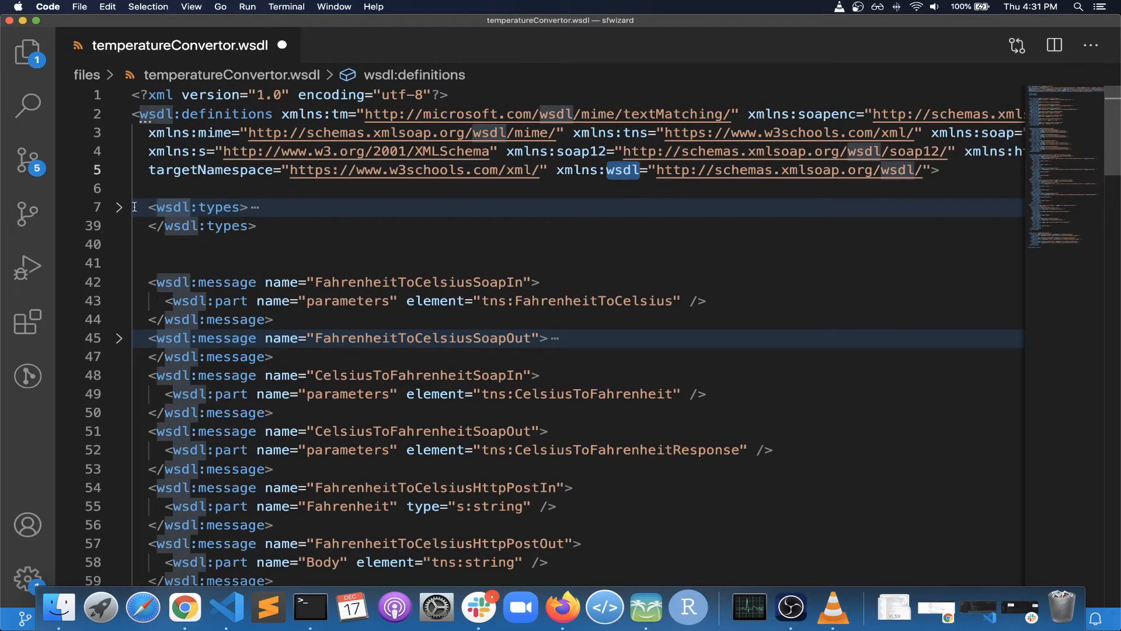
{"action": "left_click", "coordinate": [118, 207]}
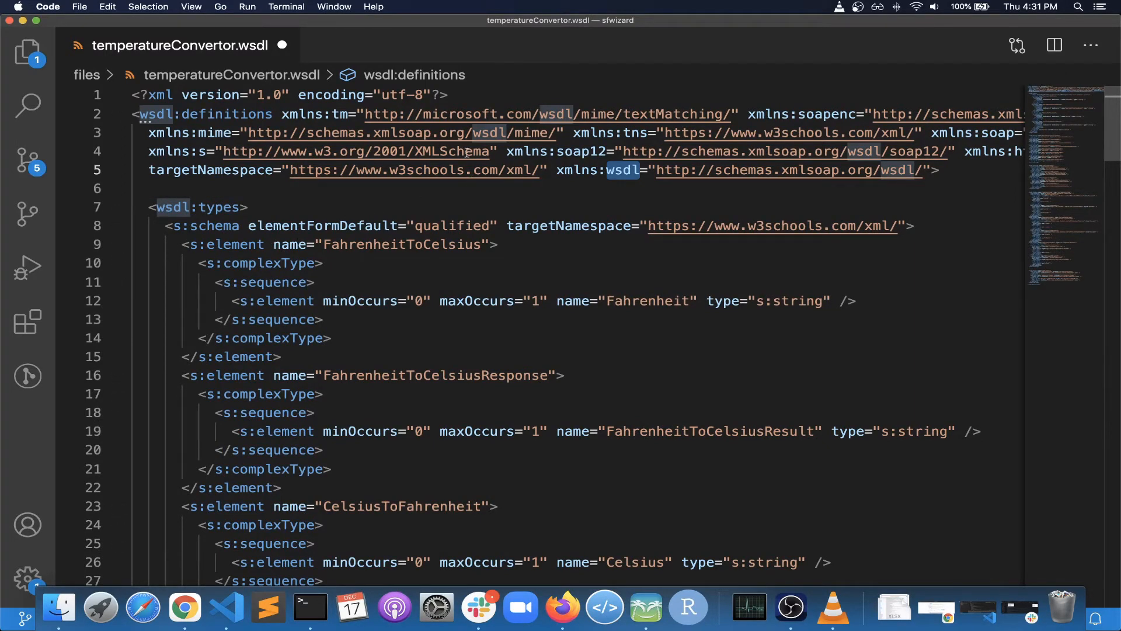
{"action": "mouse_move", "coordinate": [444, 151]}
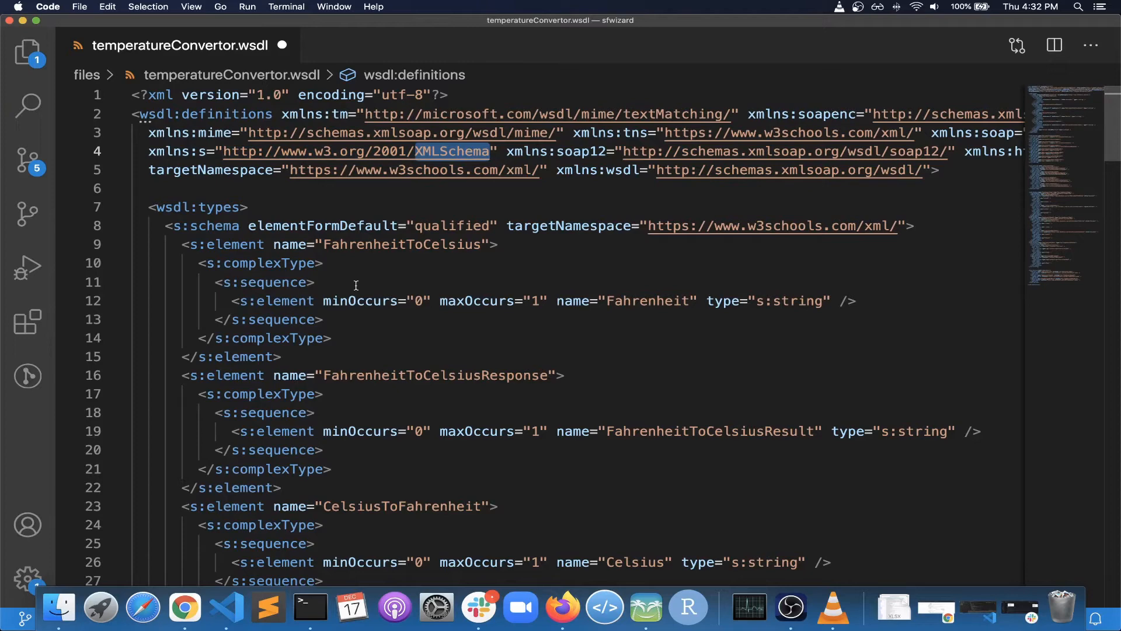
{"action": "mouse_move", "coordinate": [399, 180]}
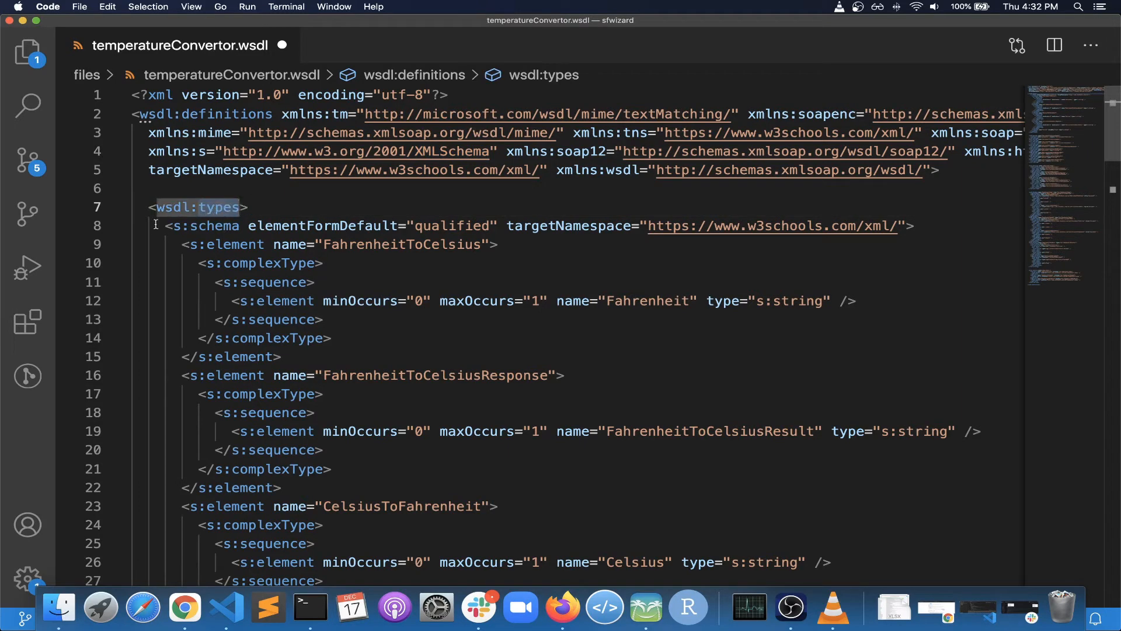
Fold the CelsiusToFahrenheit elements and highlight FahrenheitToCelsius with its definition unfolded
{"action": "left_click", "coordinate": [119, 226]}
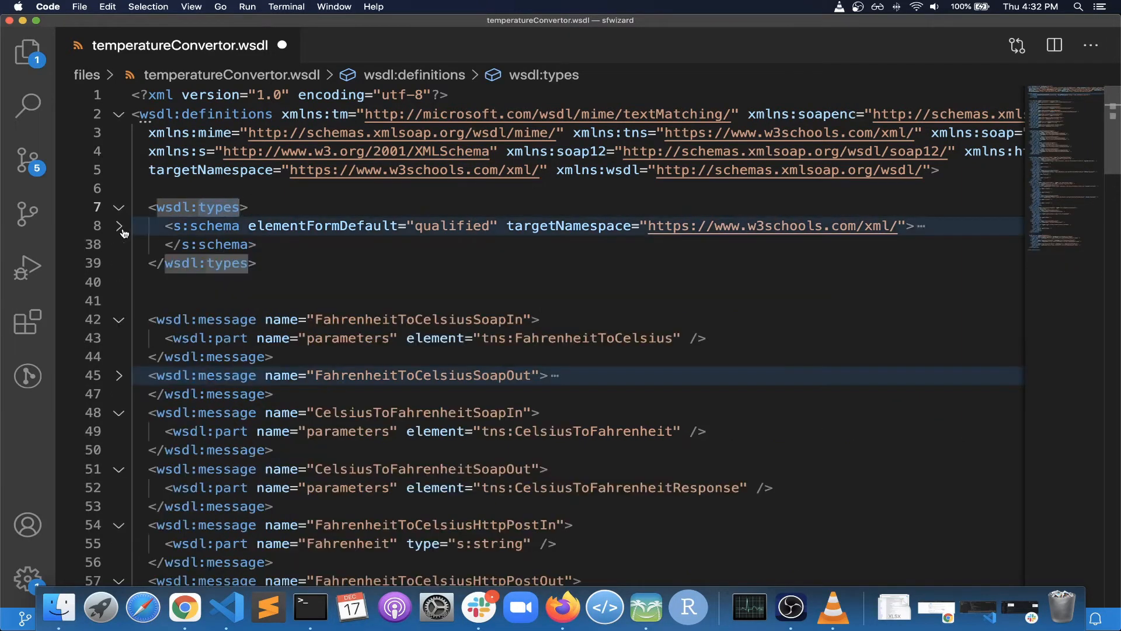
{"action": "left_click", "coordinate": [119, 226]}
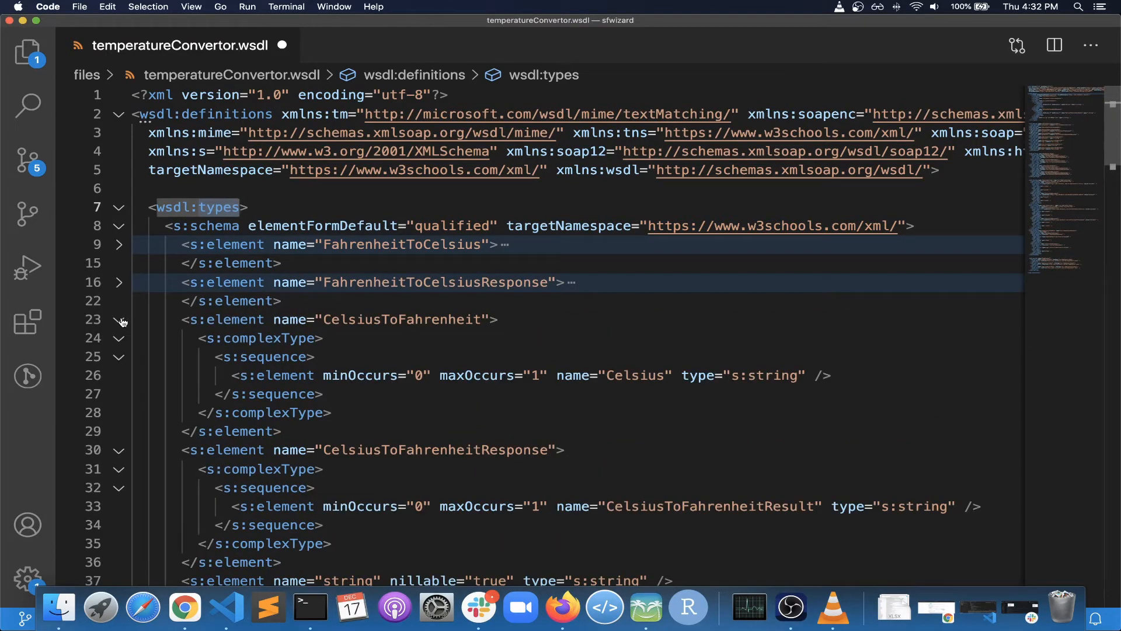
{"action": "left_click", "coordinate": [118, 320]}
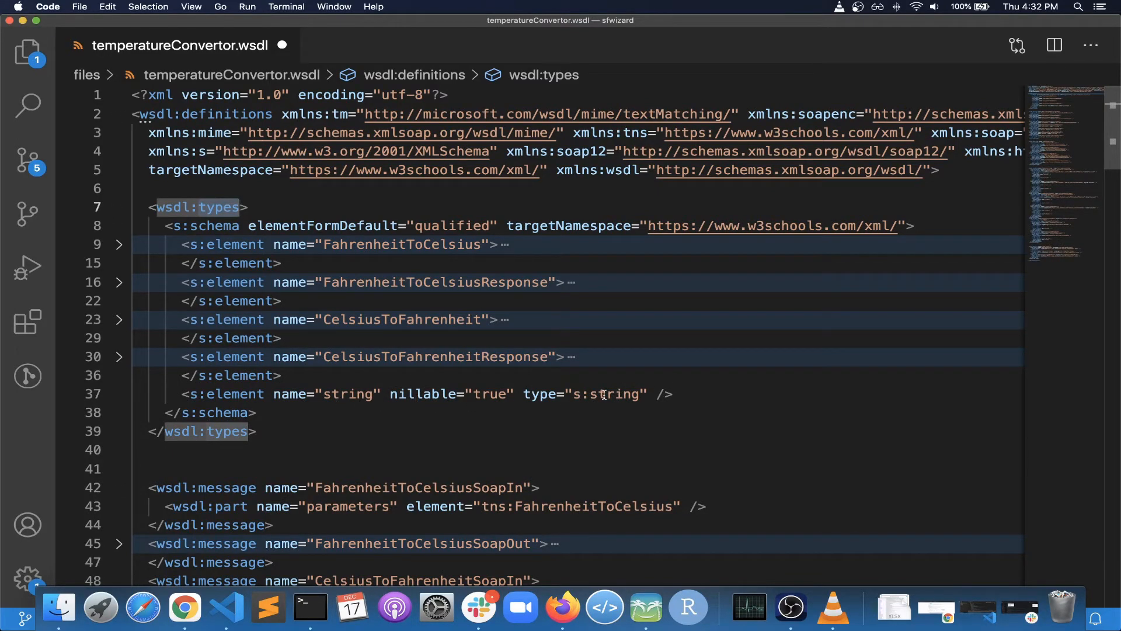
{"action": "left_click", "coordinate": [614, 394]}
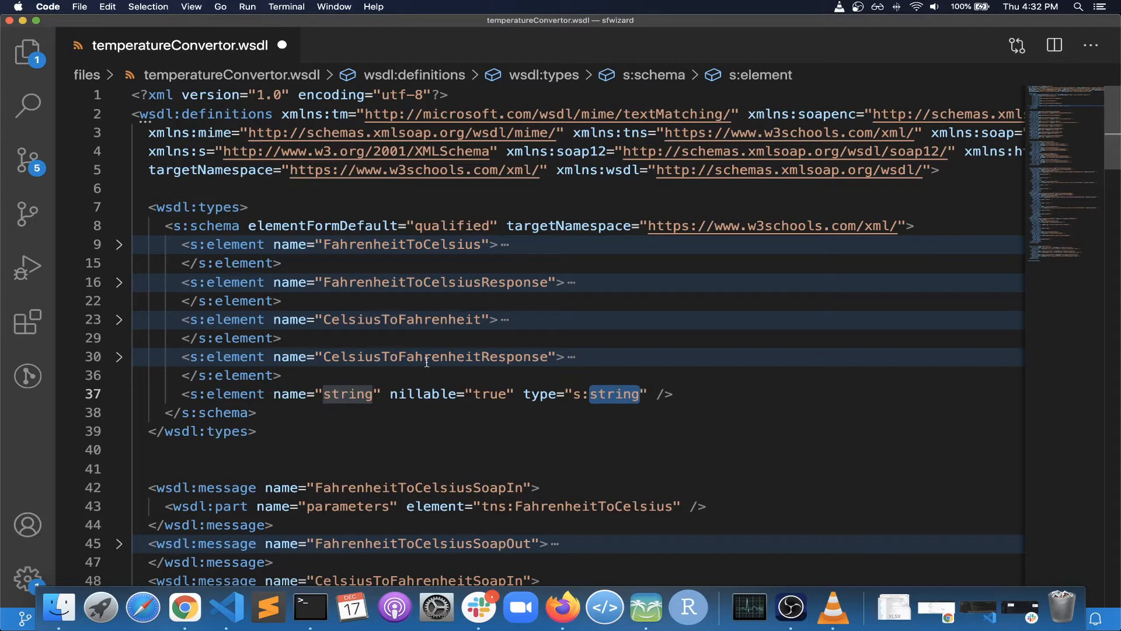
{"action": "double_click", "coordinate": [397, 244]}
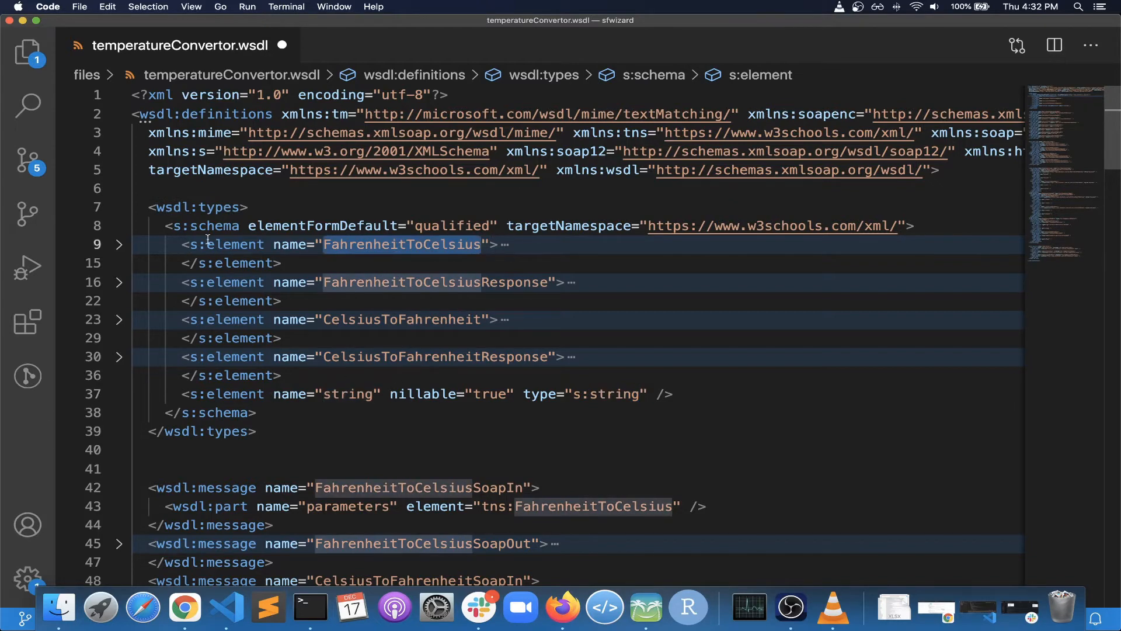
{"action": "left_click", "coordinate": [119, 244]}
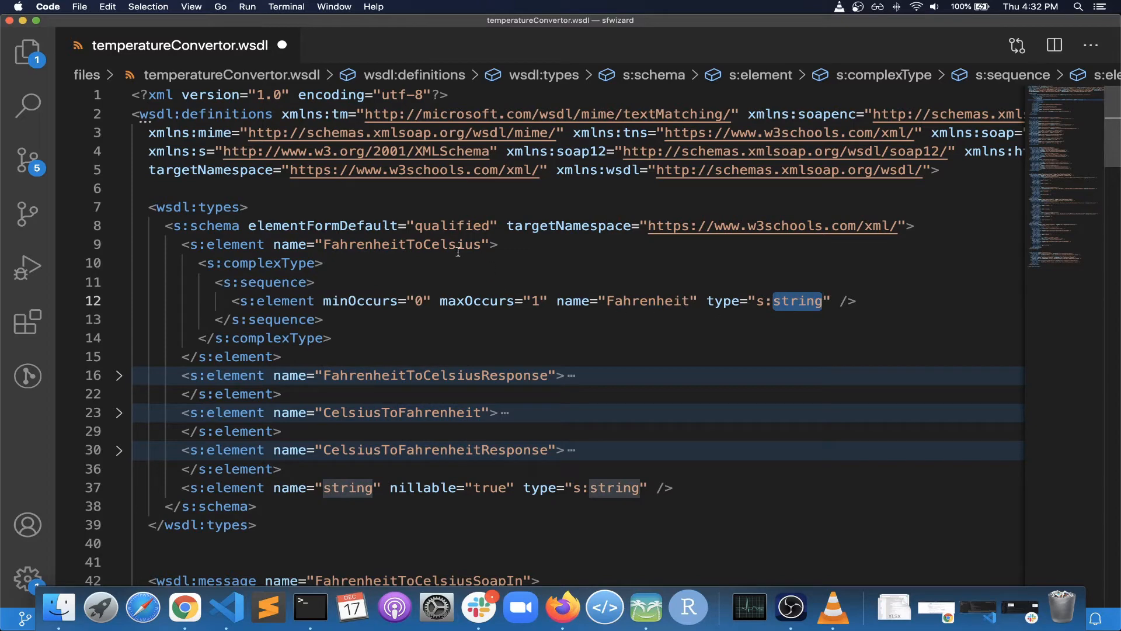
{"action": "mouse_move", "coordinate": [385, 356]}
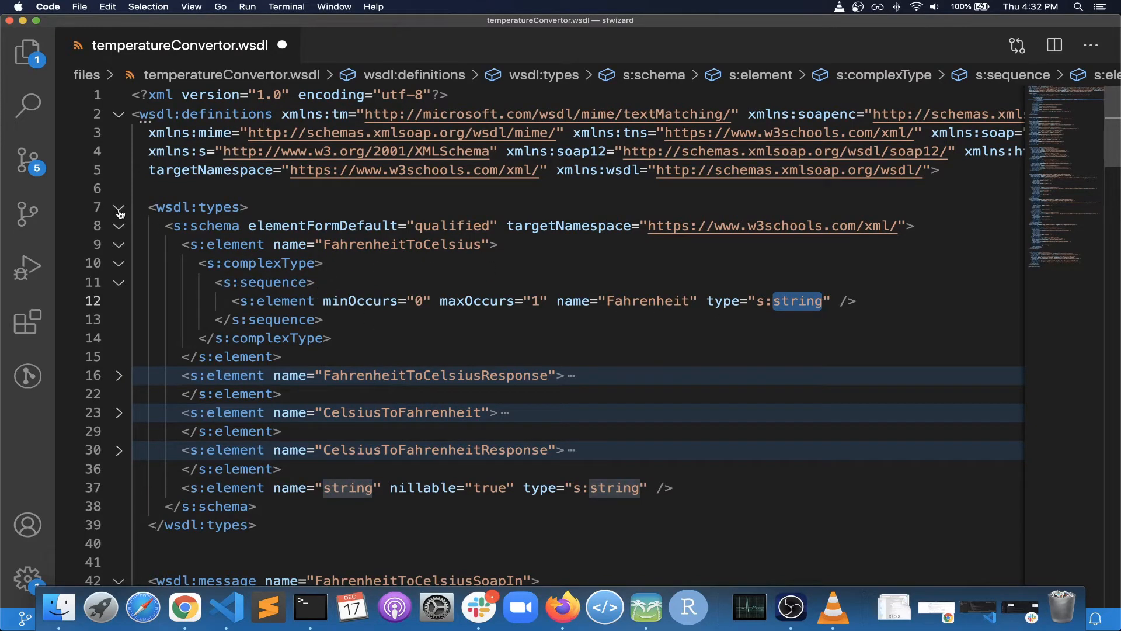
{"action": "mouse_move", "coordinate": [119, 381]}
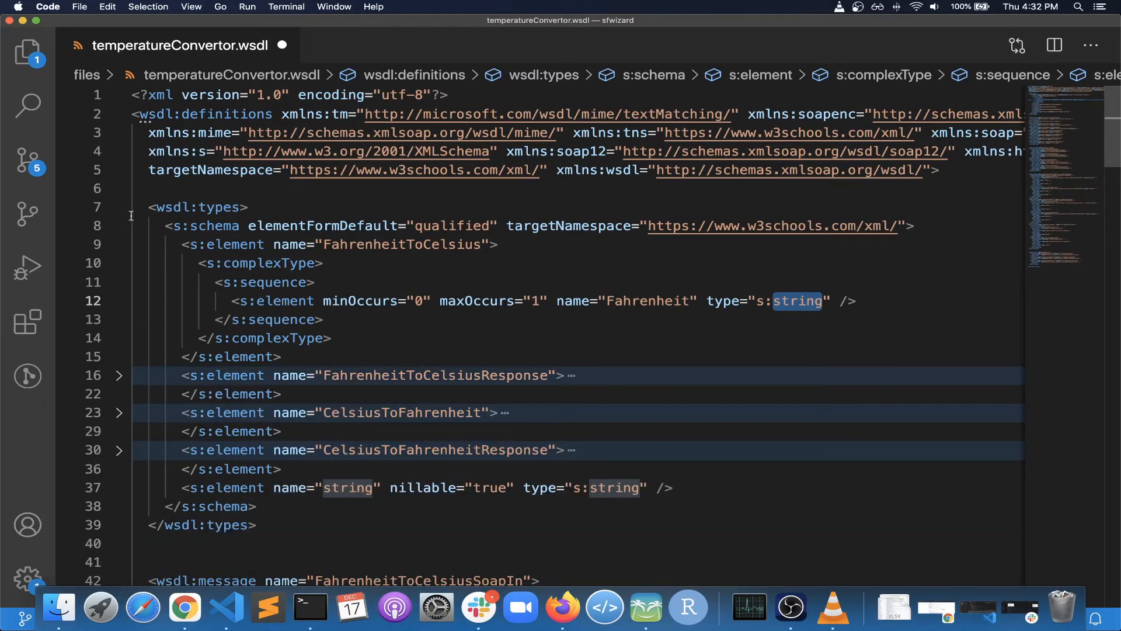
Refold types, schema and FahrenheitToCelsius, then move to the message part referencing it
{"action": "left_click", "coordinate": [119, 208]}
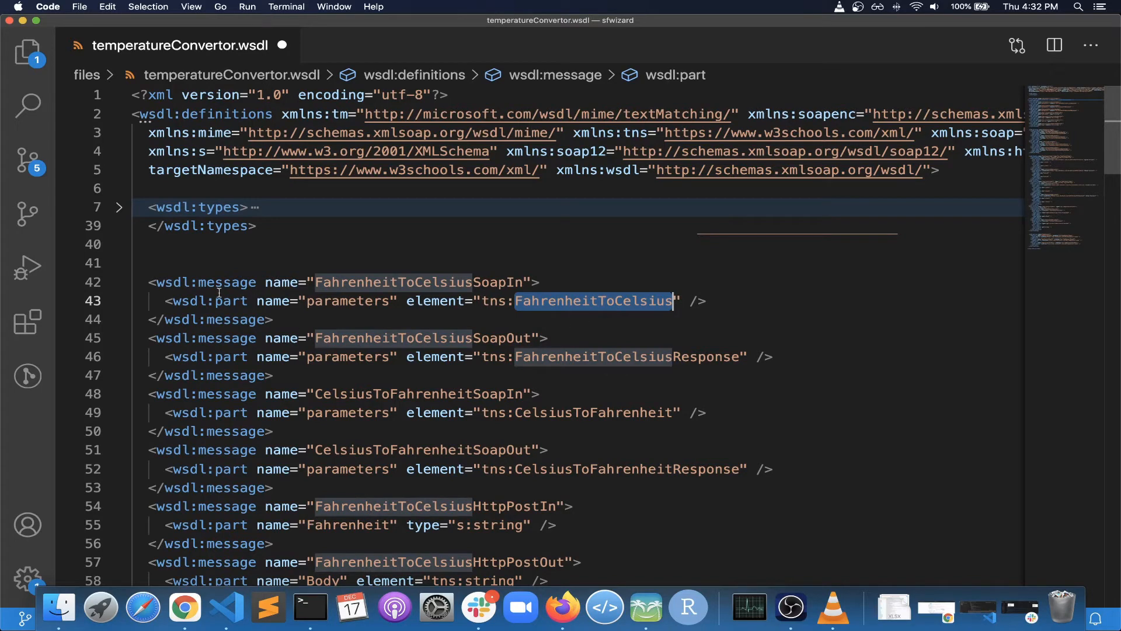
{"action": "left_click", "coordinate": [119, 207]}
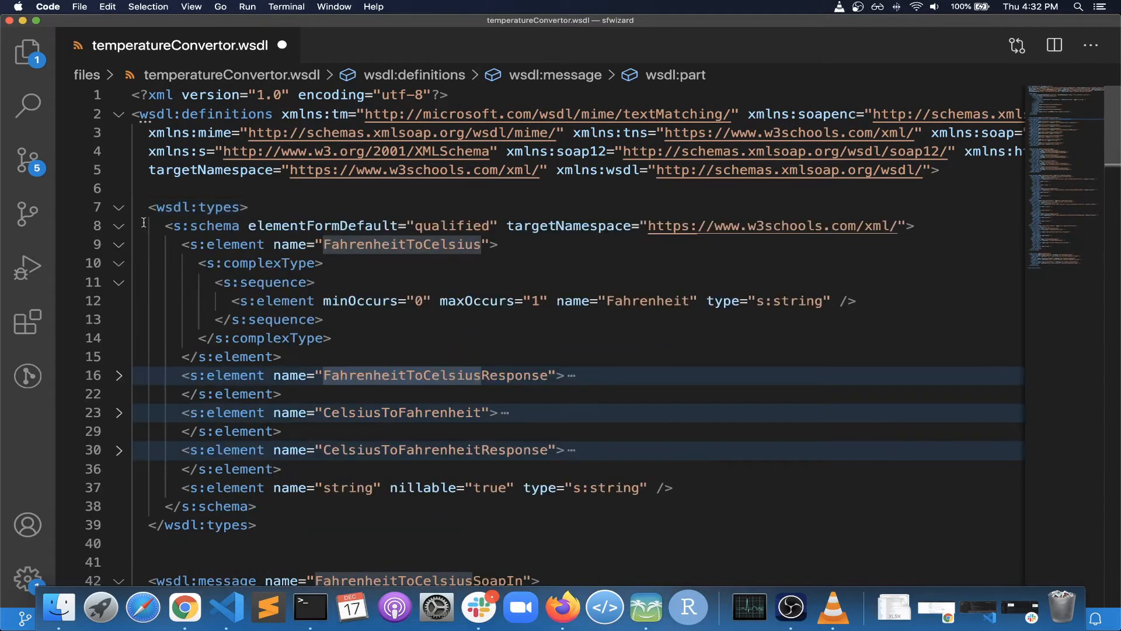
{"action": "left_click", "coordinate": [117, 225]}
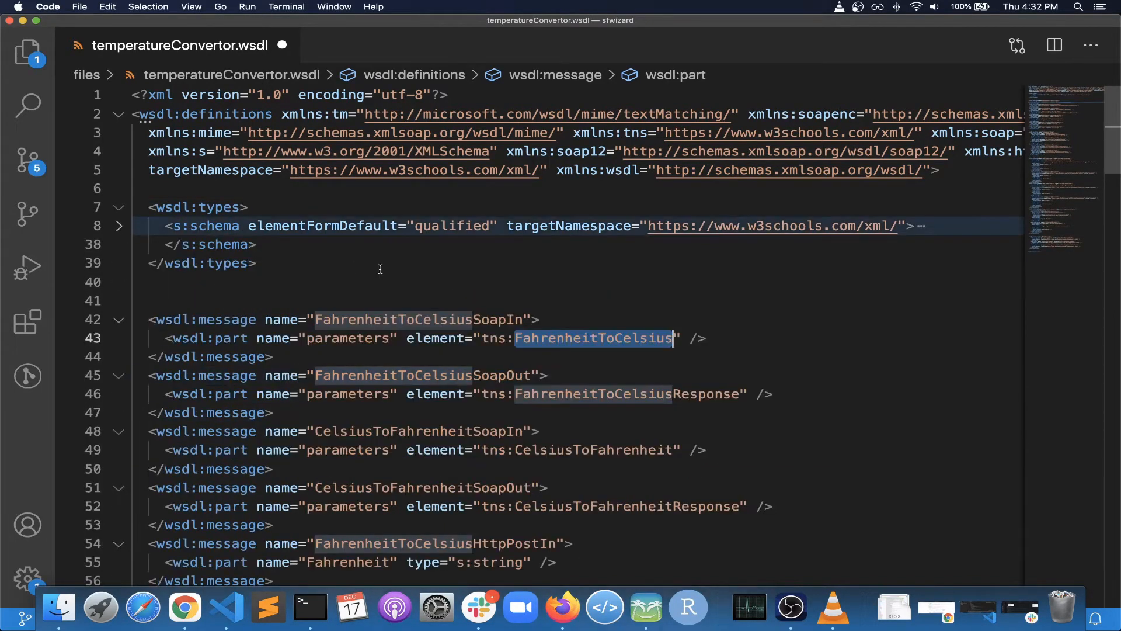
{"action": "left_click", "coordinate": [119, 225]}
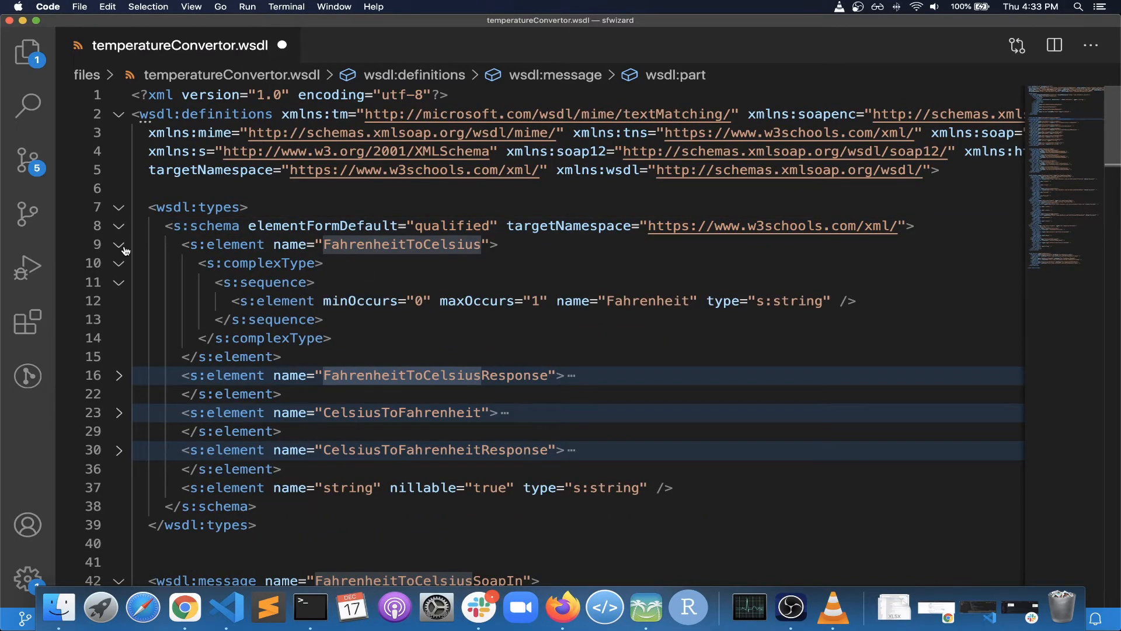
{"action": "left_click", "coordinate": [118, 244]}
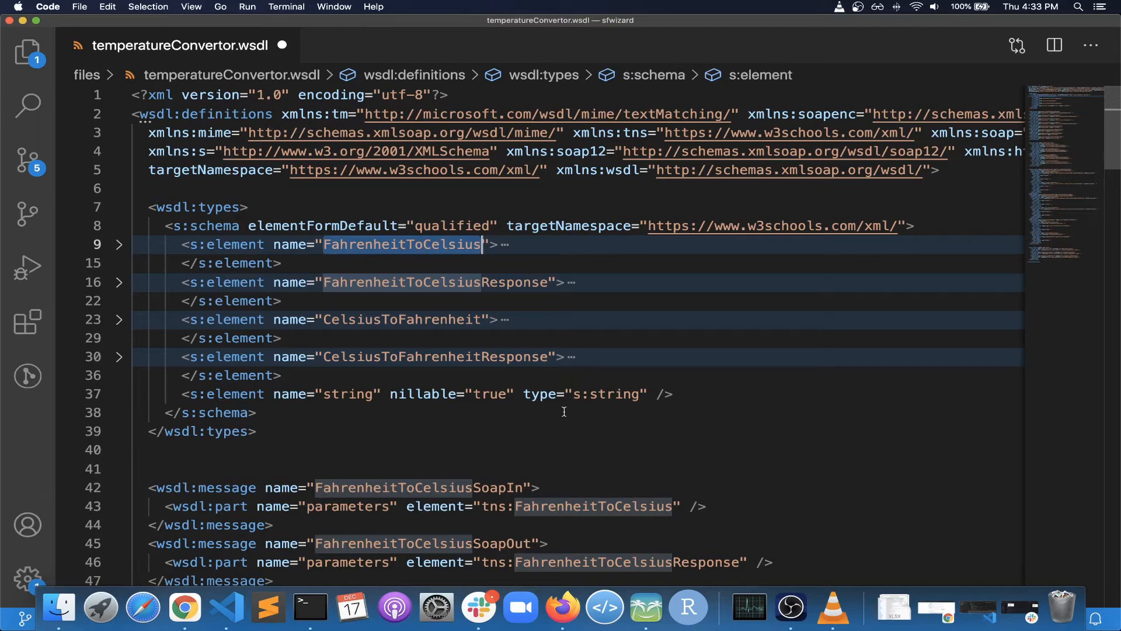
{"action": "left_click", "coordinate": [593, 506]}
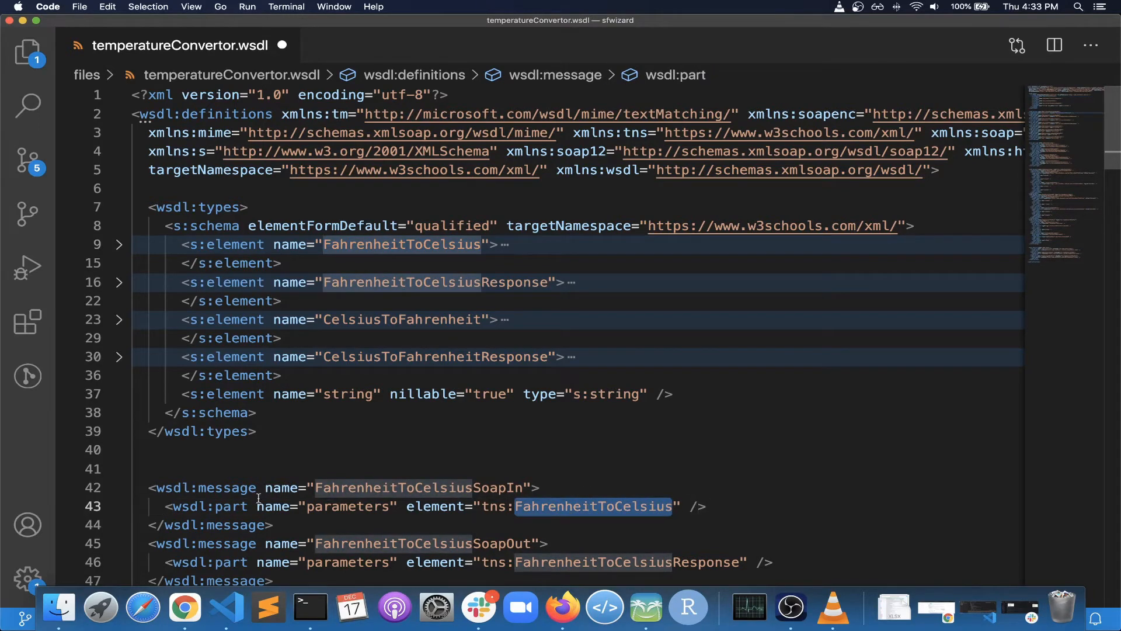
{"action": "scroll", "scroll_direction": "down", "scroll_amount": 3}
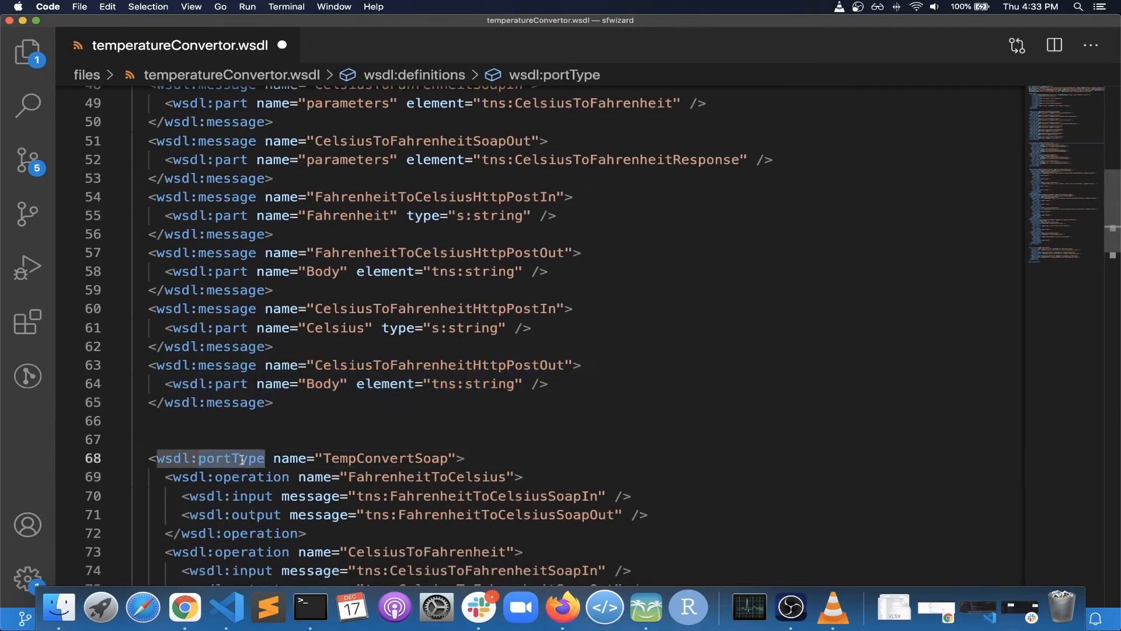
Highlight the TempConvertSoap portType operations and the FahrenheitToCelsiusSoapOut output message
{"action": "scroll", "scroll_direction": "down", "scroll_amount": 3}
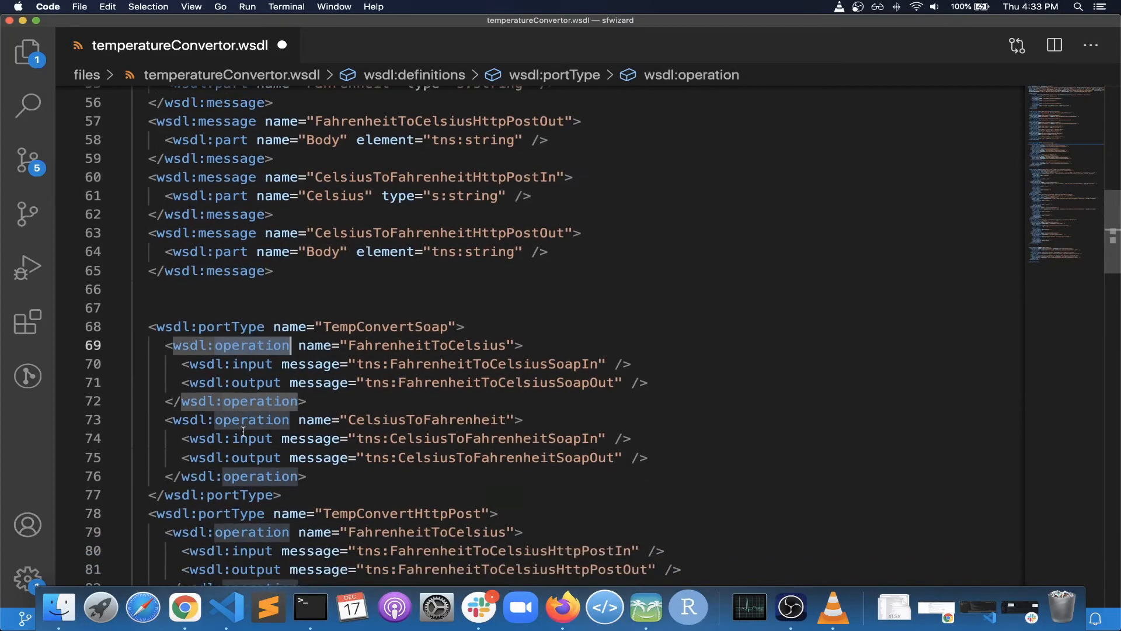
{"action": "double_click", "coordinate": [425, 345]}
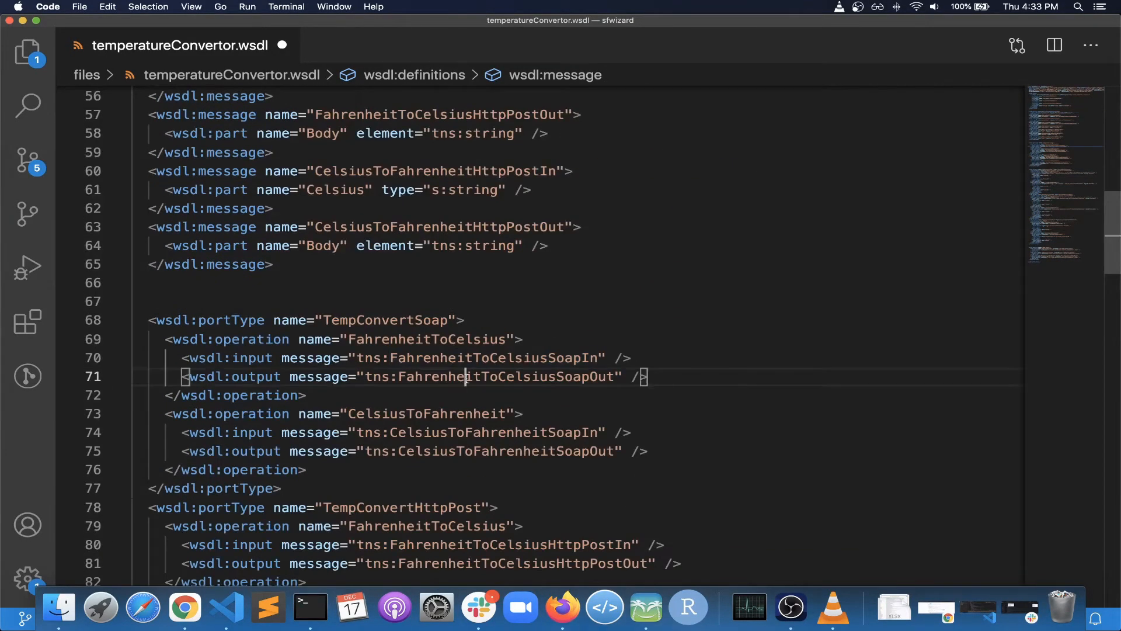
{"action": "double_click", "coordinate": [506, 376]}
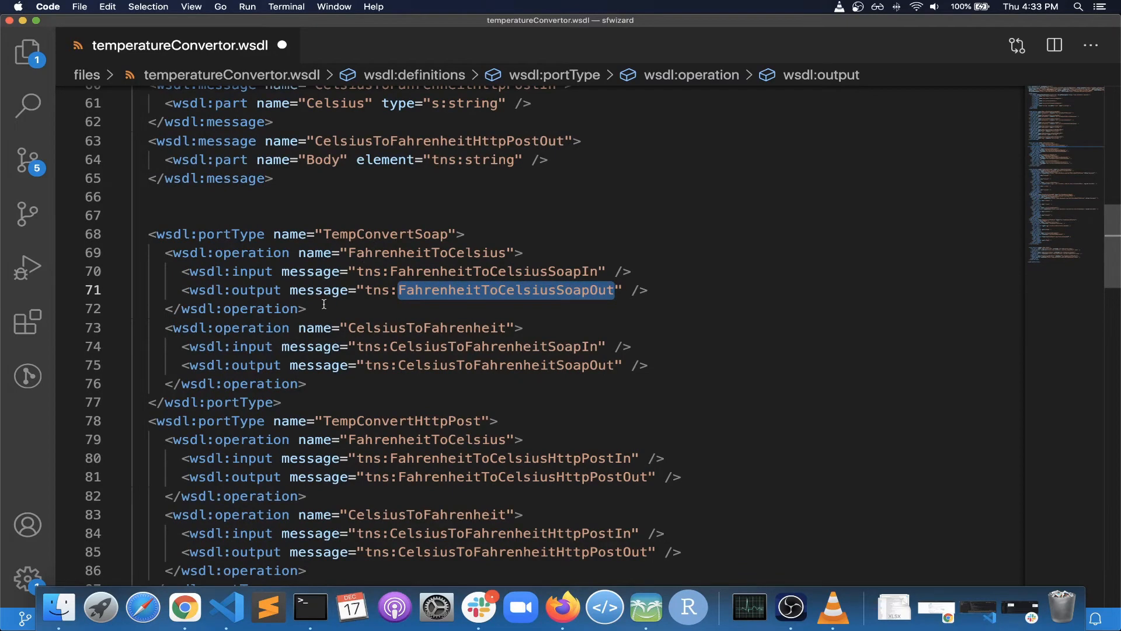
Scroll down past the HttpPost portType to where the wsdl:binding section begins
{"action": "scroll", "scroll_direction": "down", "scroll_amount": 3}
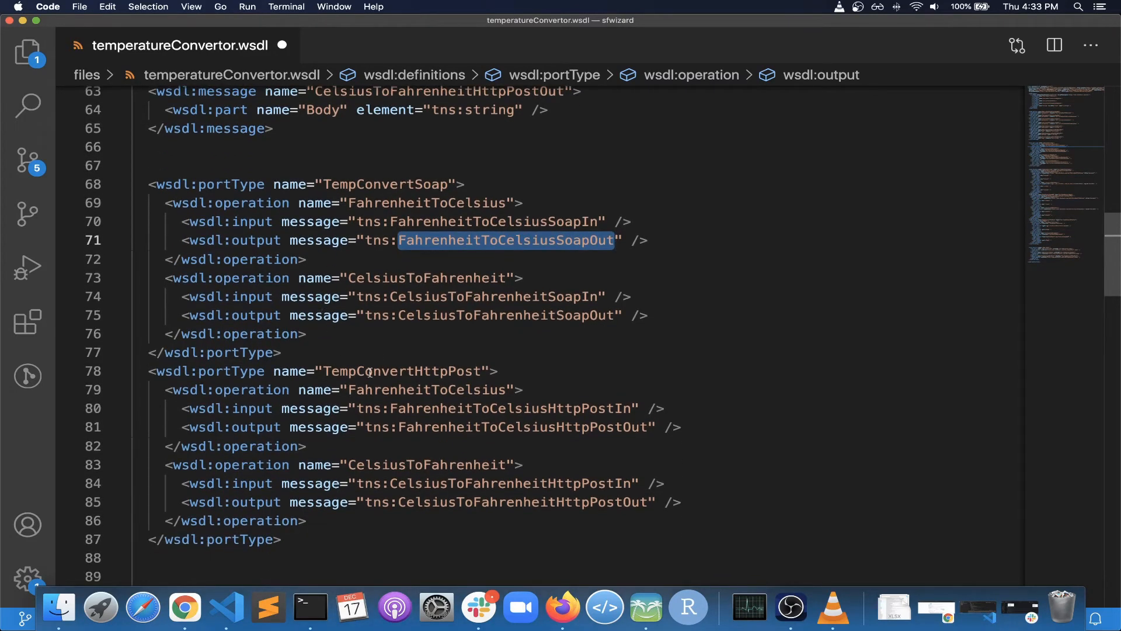
{"action": "scroll", "scroll_direction": "down", "scroll_amount": 3}
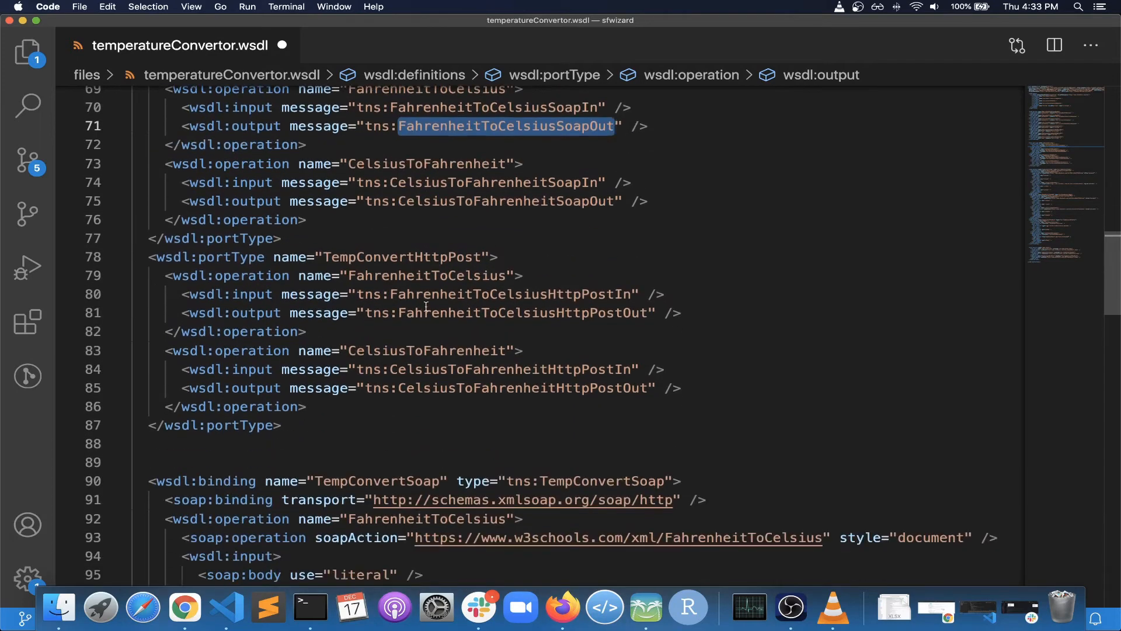
{"action": "scroll", "scroll_direction": "down", "scroll_amount": 3}
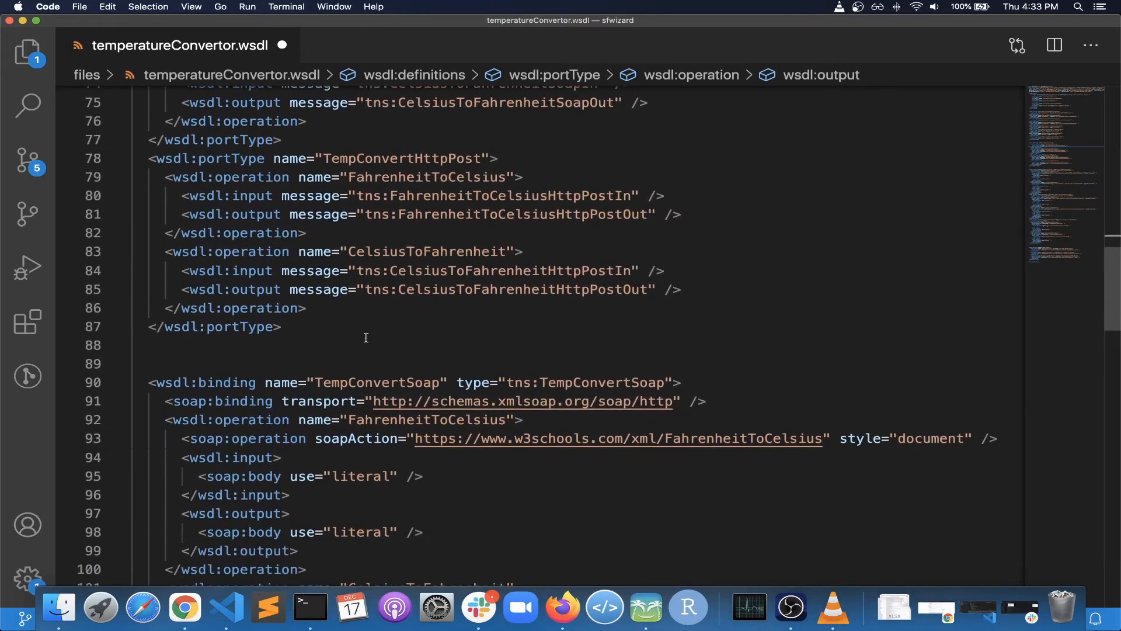
{"action": "left_click", "coordinate": [236, 382]}
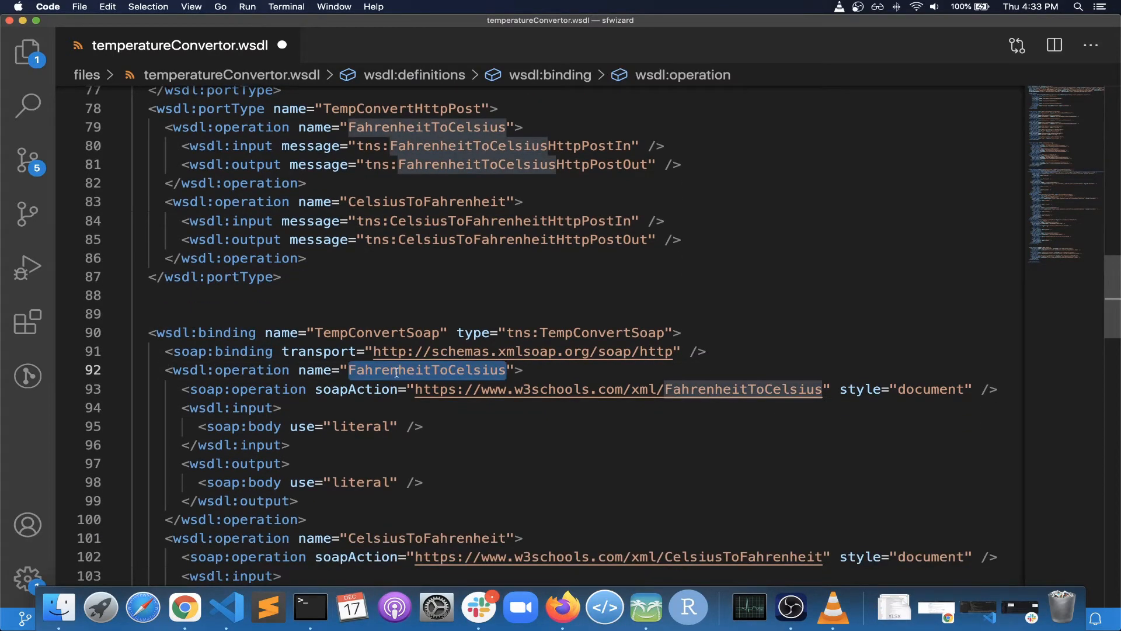
Fold the three bindings, unfold TempConvertSoap and highlight its name to find its port type
{"action": "scroll", "scroll_direction": "down", "scroll_amount": 3}
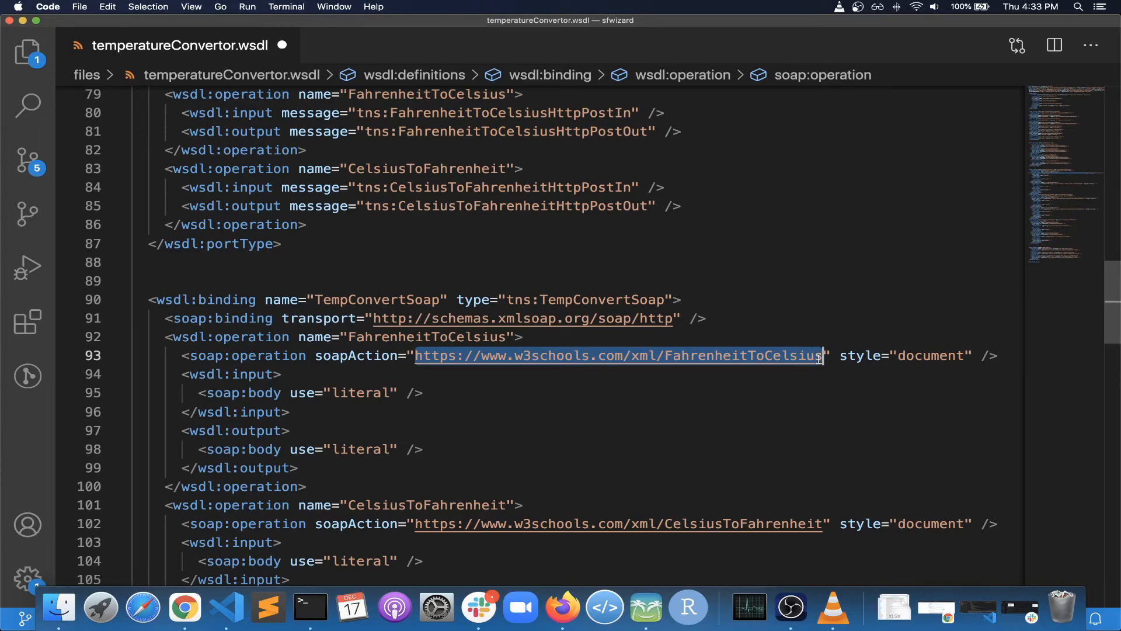
{"action": "scroll", "scroll_direction": "down", "scroll_amount": 3}
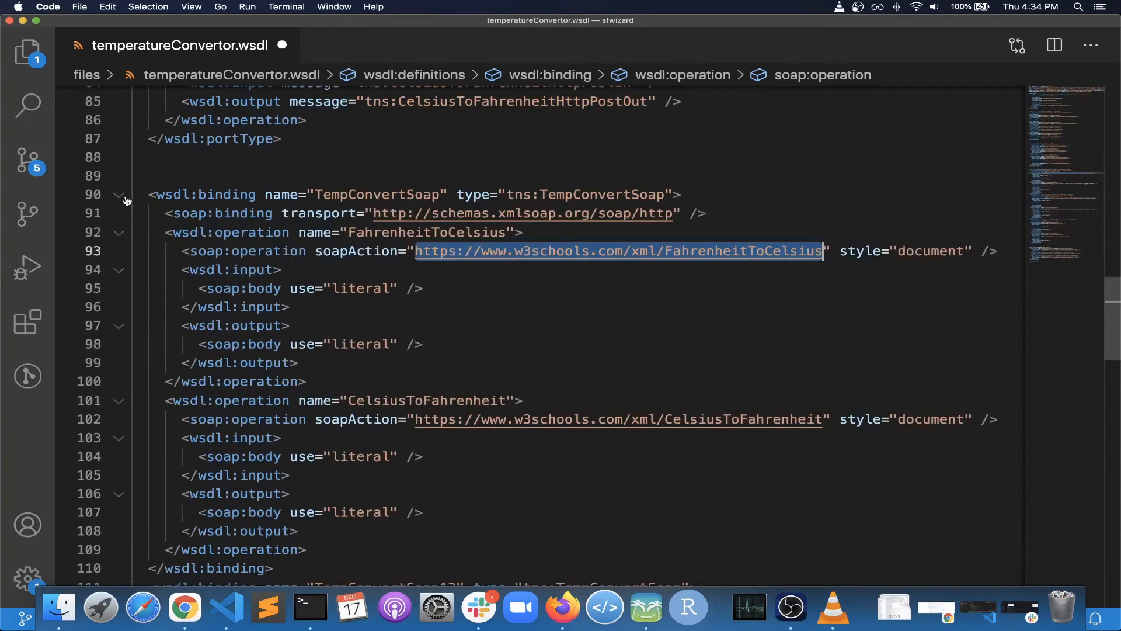
{"action": "left_click", "coordinate": [120, 194]}
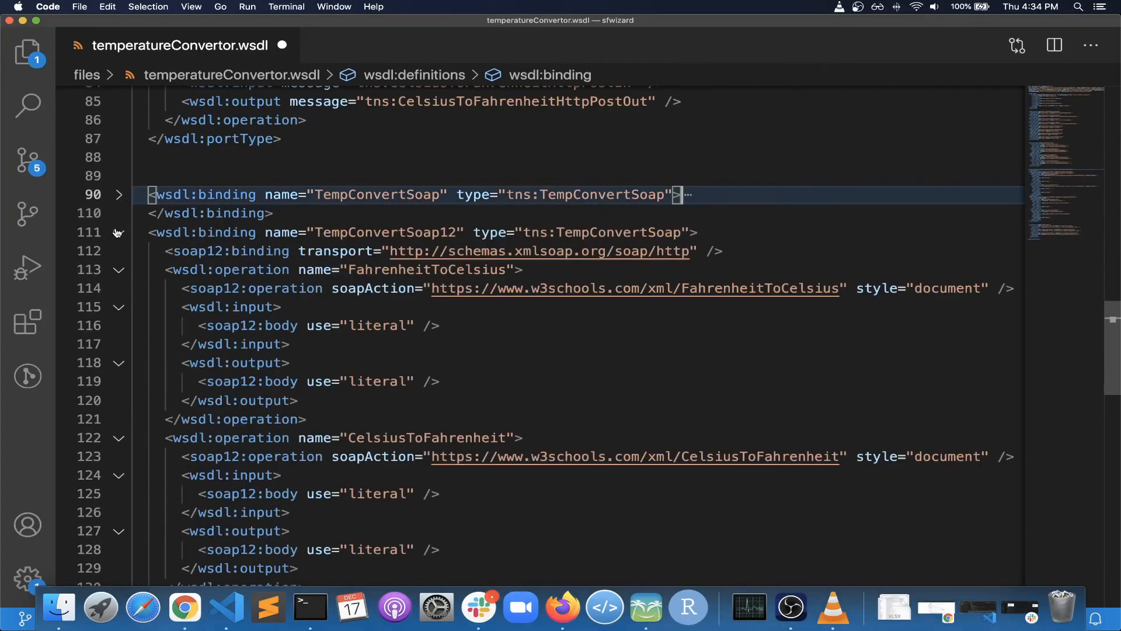
{"action": "left_click", "coordinate": [119, 232]}
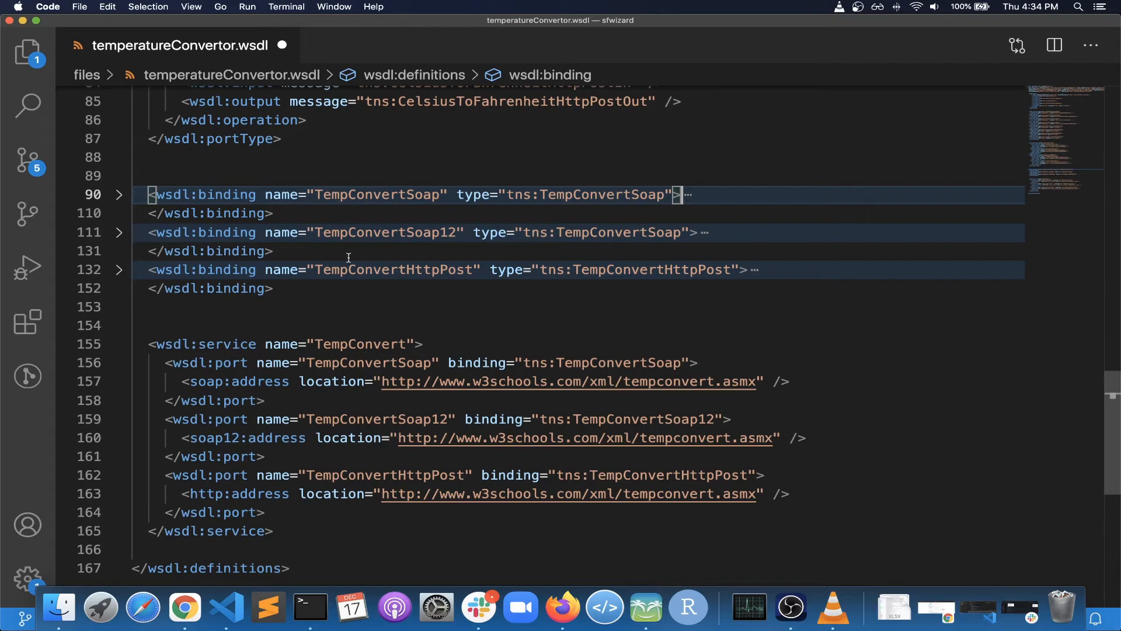
{"action": "left_click", "coordinate": [118, 195]}
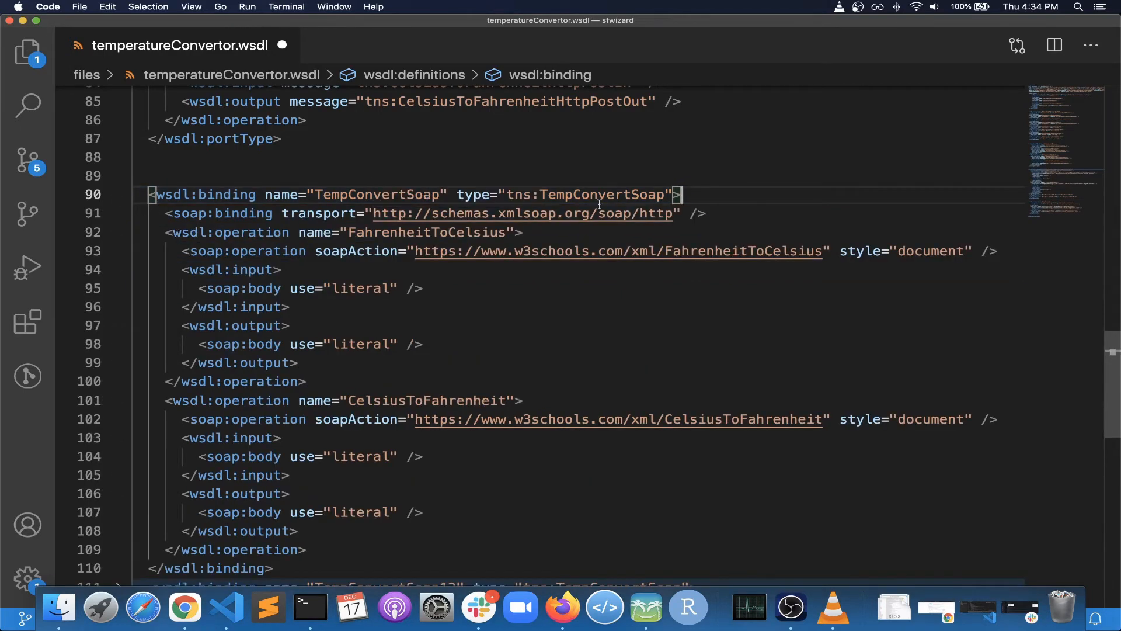
{"action": "double_click", "coordinate": [602, 194]}
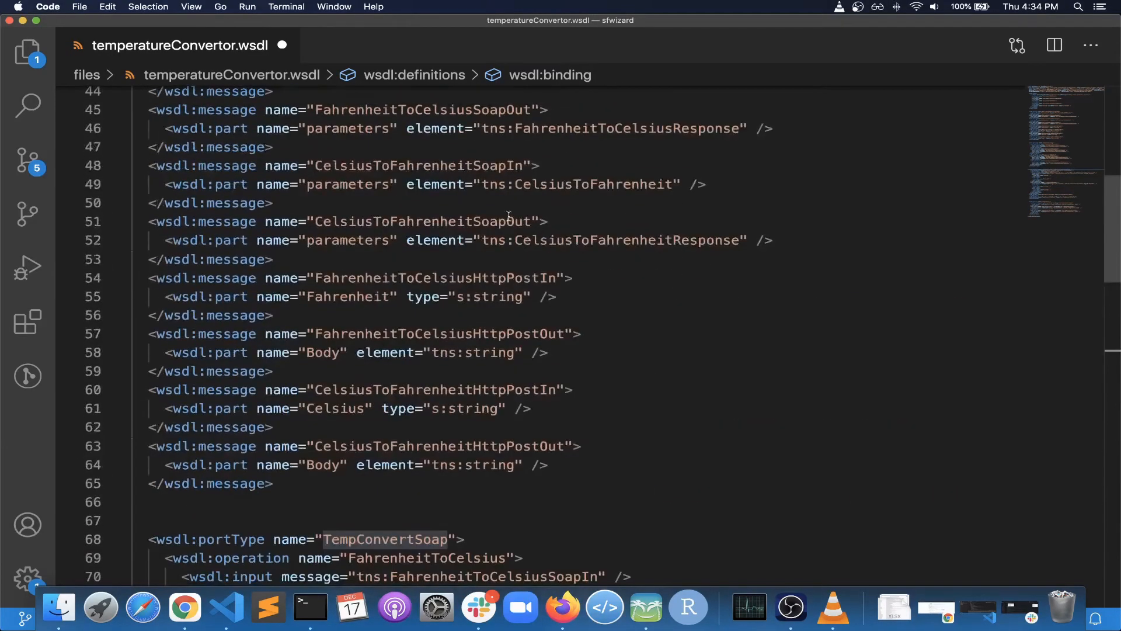
Move down to the soap:binding HTTP transport and collapse the FahrenheitToCelsius operation
{"action": "scroll", "scroll_direction": "down", "scroll_amount": 3}
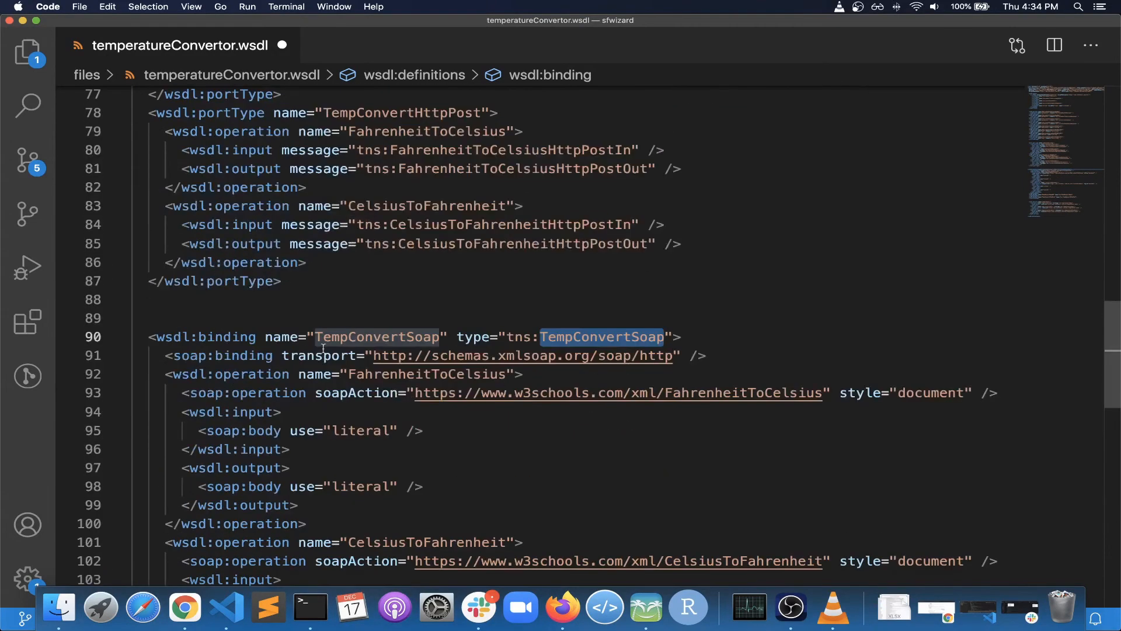
{"action": "scroll", "scroll_direction": "down", "scroll_amount": 3}
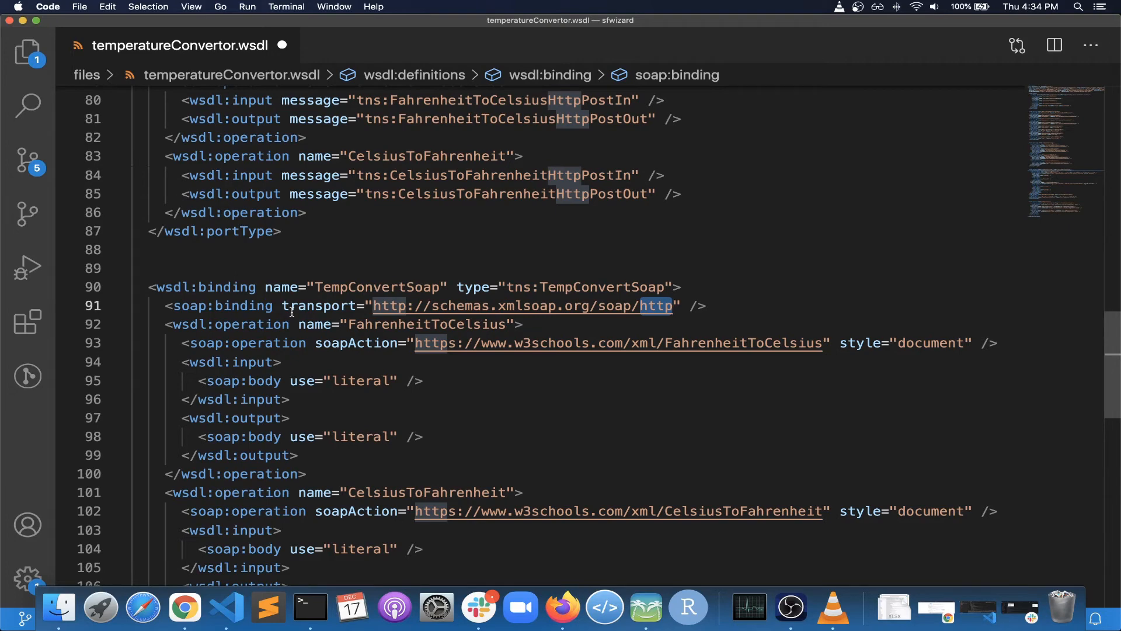
{"action": "mouse_move", "coordinate": [661, 305]}
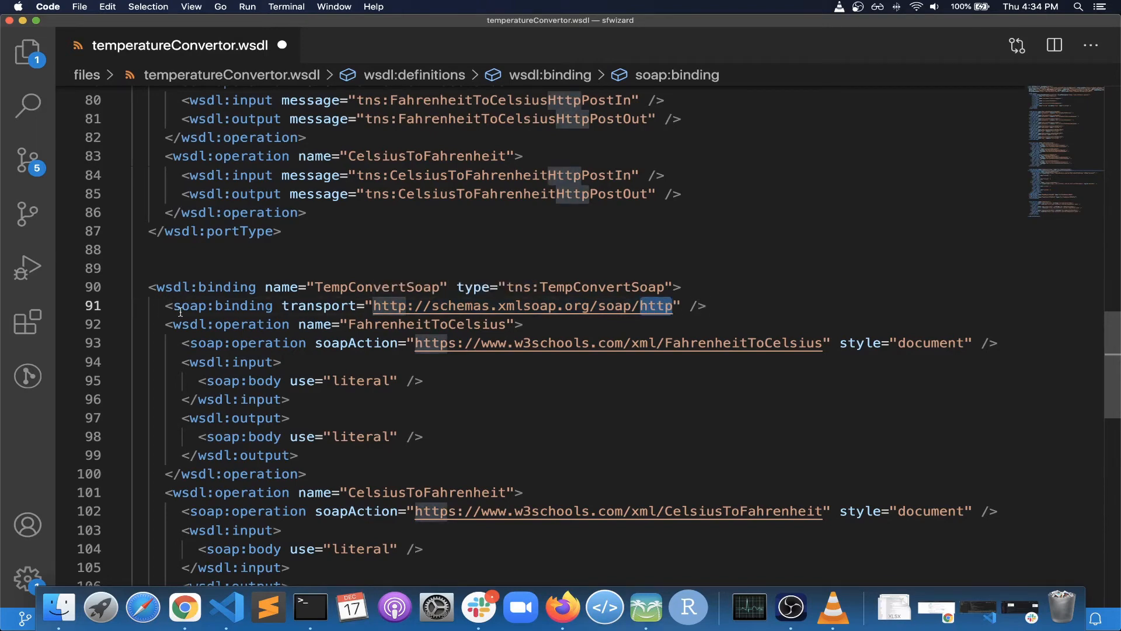
{"action": "left_click", "coordinate": [119, 324]}
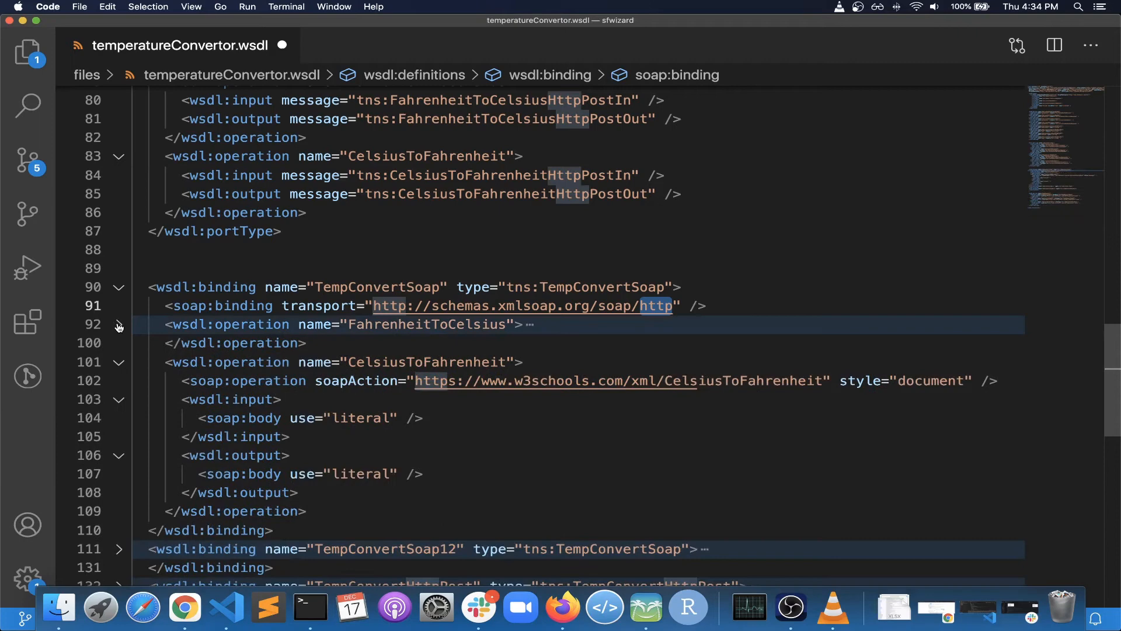
Inspect FahrenheitToCelsius in the soapAction URL and the TempConvertSoap12 binding, refolding both
{"action": "left_click", "coordinate": [119, 325]}
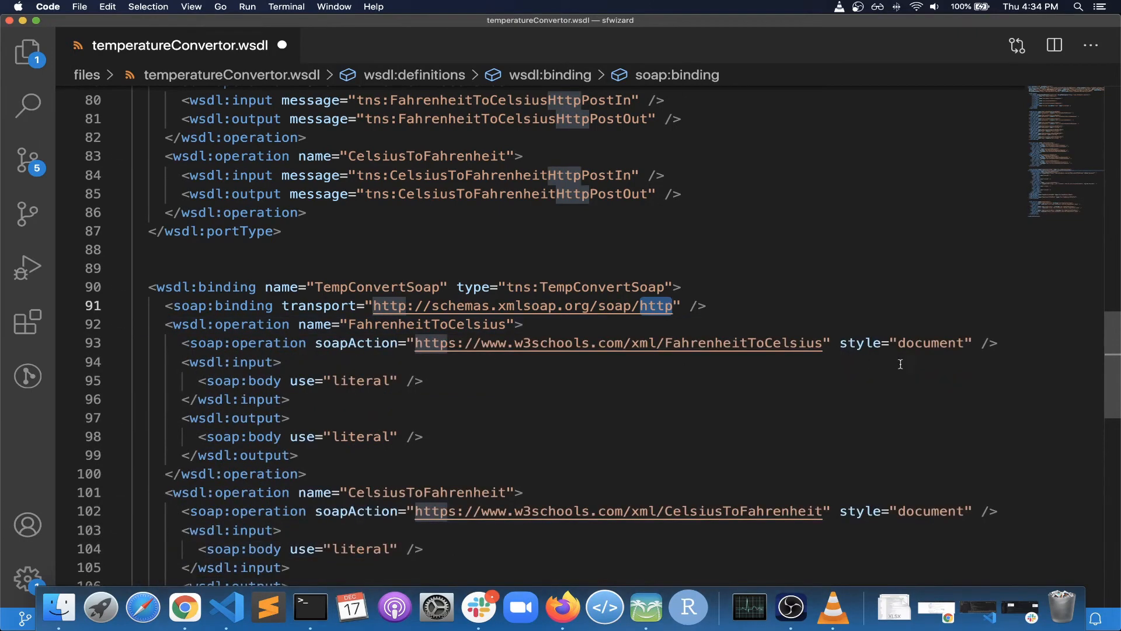
{"action": "double_click", "coordinate": [742, 343]}
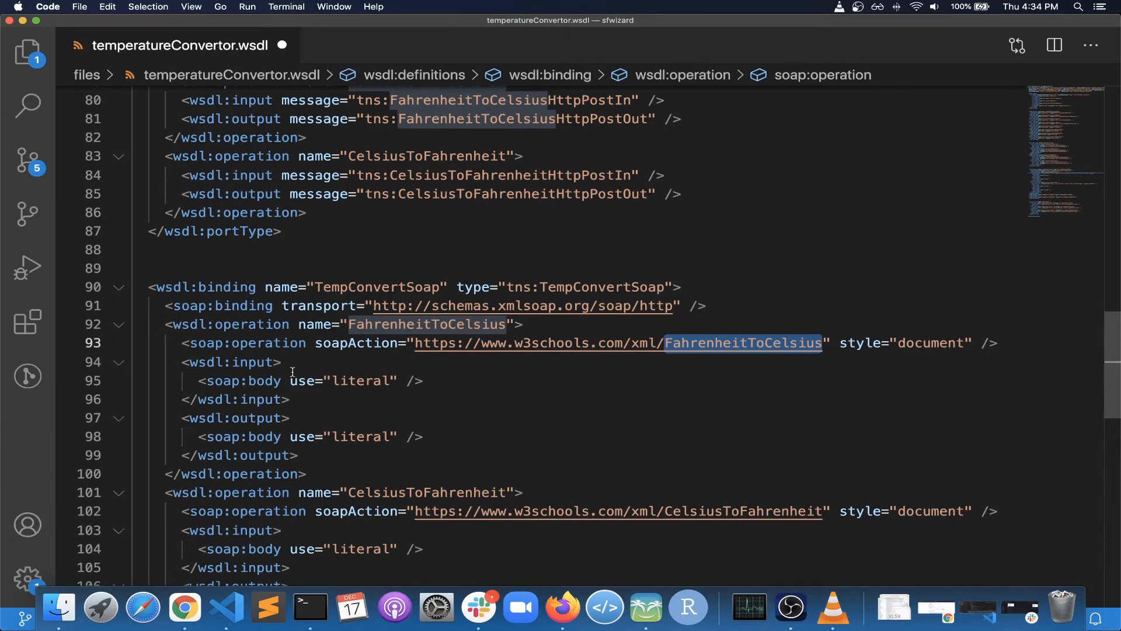
{"action": "mouse_move", "coordinate": [144, 362]}
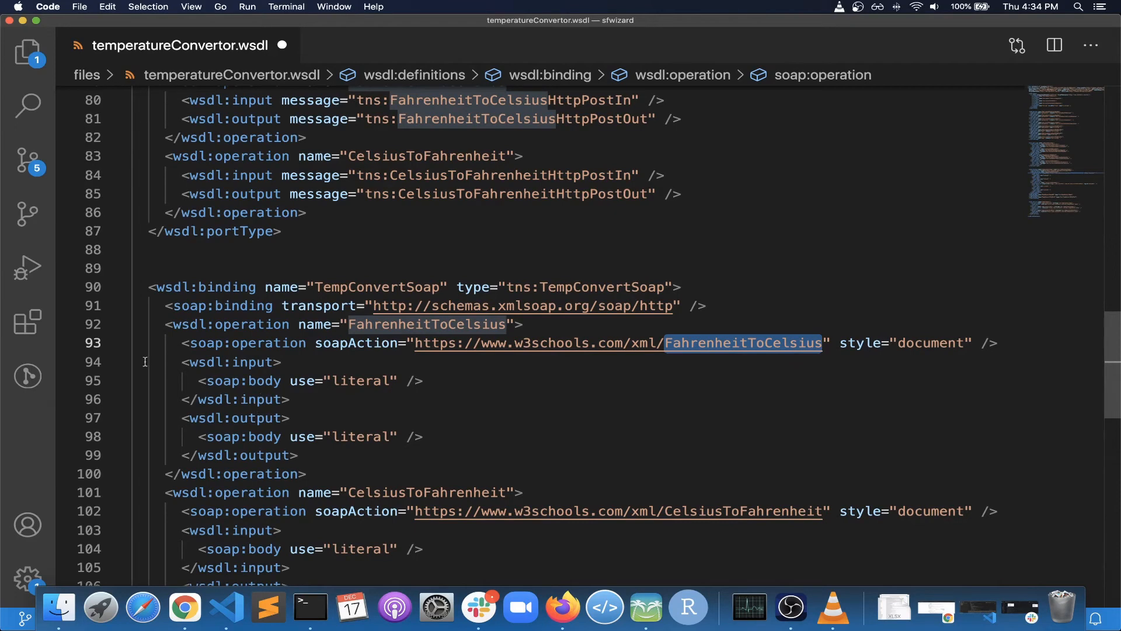
{"action": "left_click", "coordinate": [119, 325]}
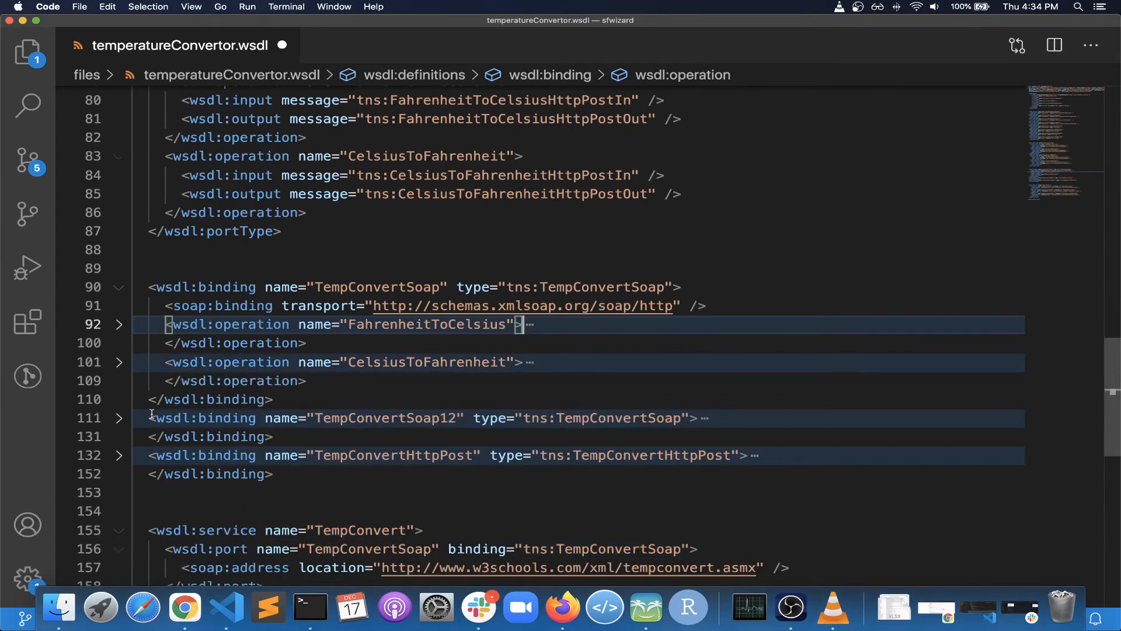
{"action": "left_click", "coordinate": [119, 418]}
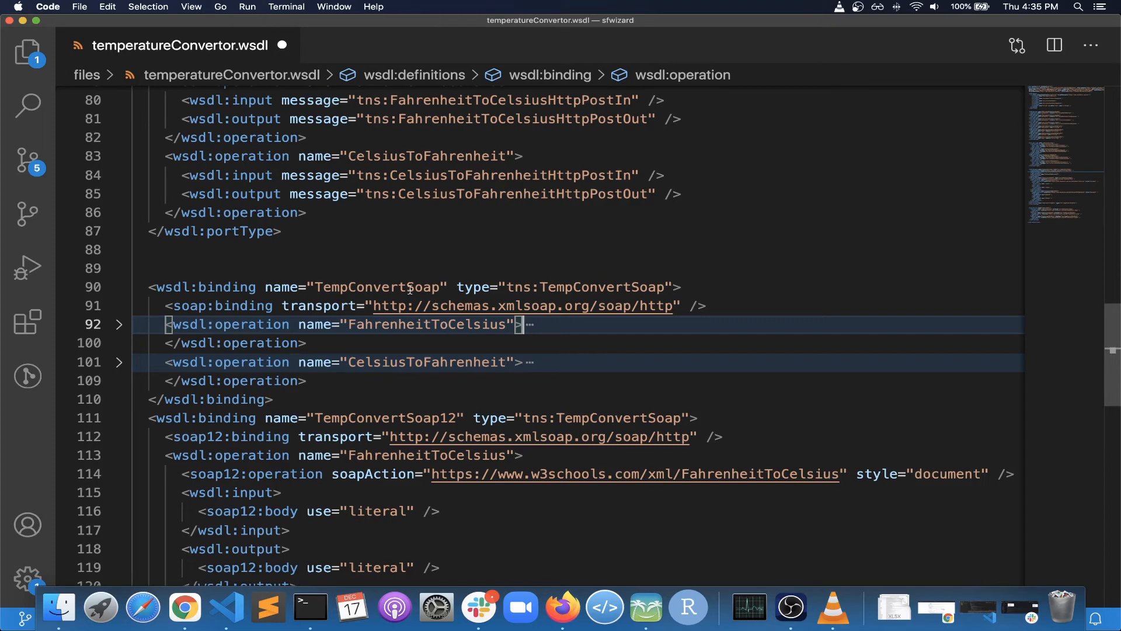
{"action": "double_click", "coordinate": [377, 287]}
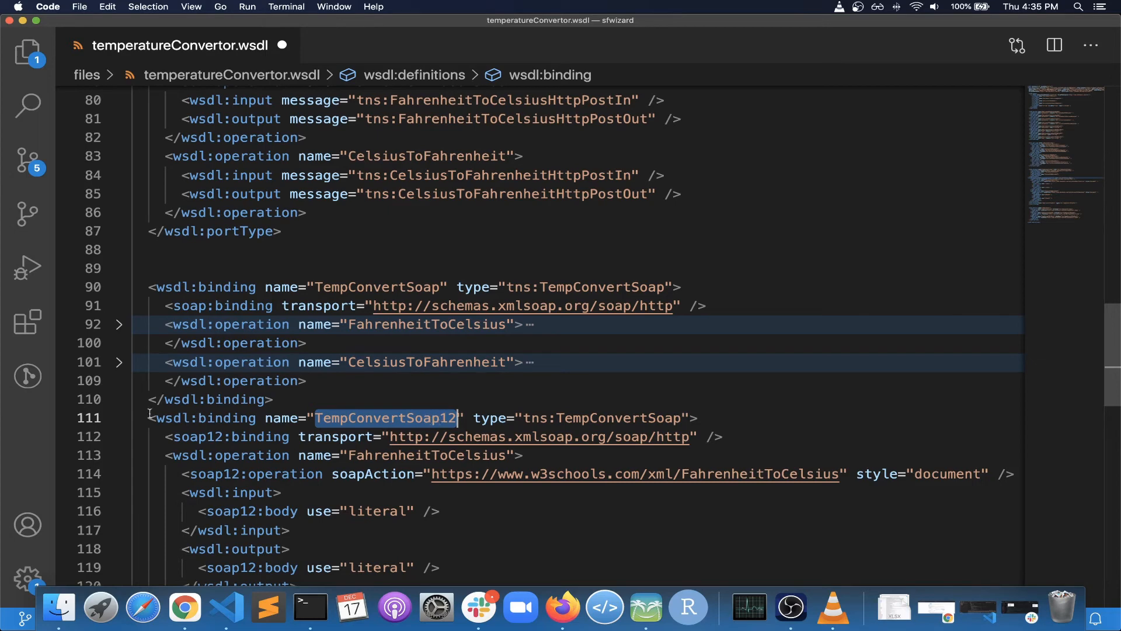
{"action": "left_click", "coordinate": [120, 418]}
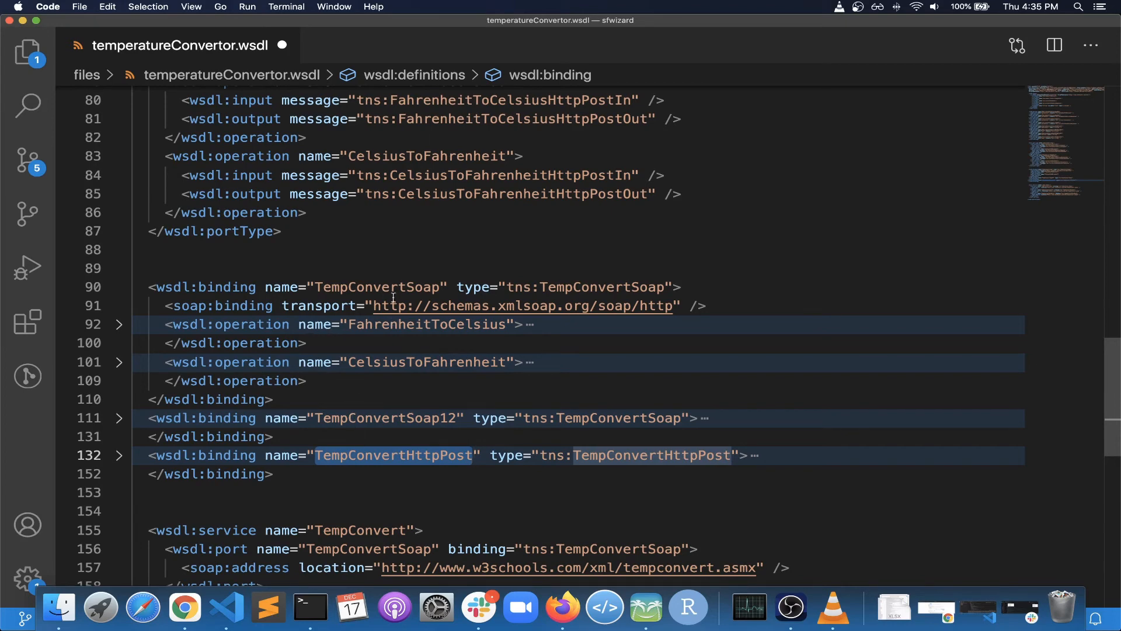
Decline the SOAP transport URL link and scroll to wsdl:service, highlighting its first port
{"action": "left_click", "coordinate": [524, 305]}
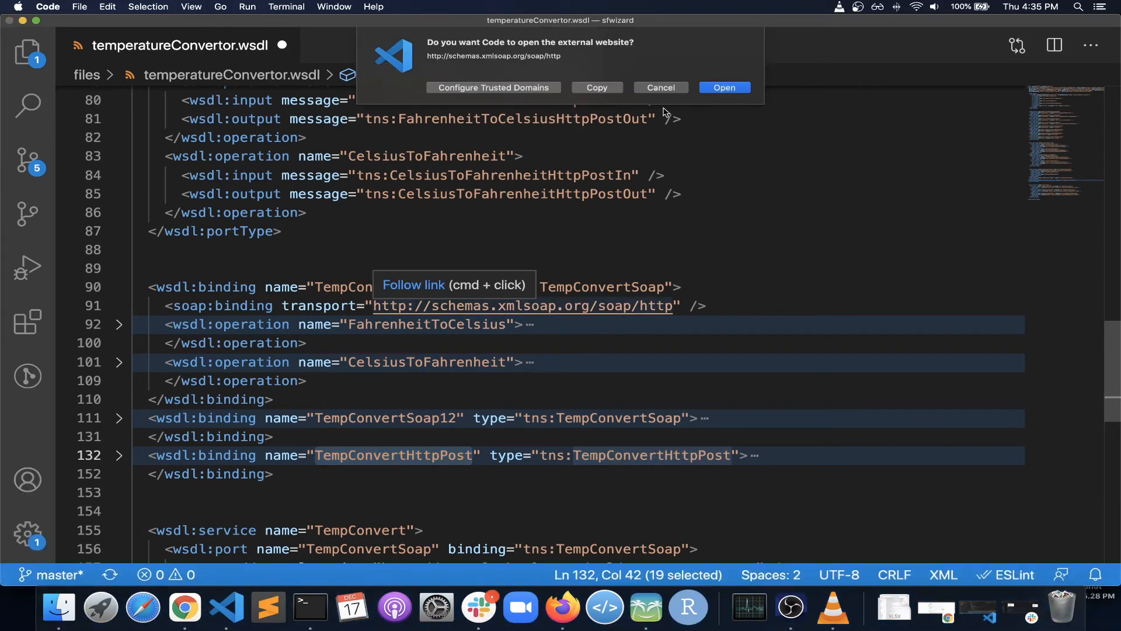
{"action": "left_click", "coordinate": [661, 87]}
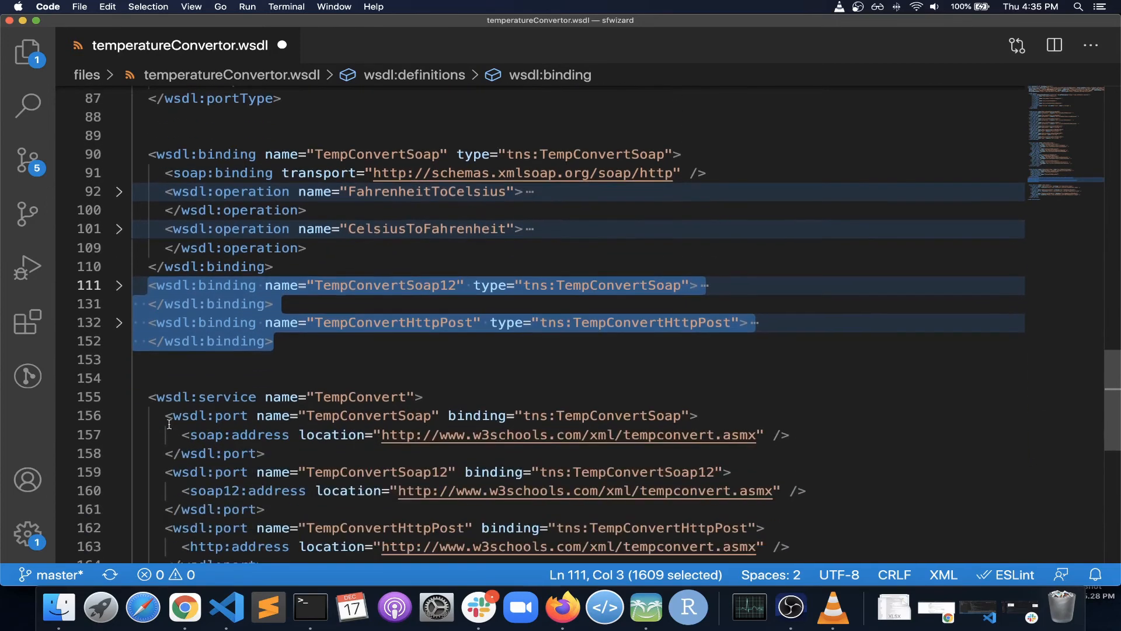
{"action": "scroll", "scroll_direction": "down", "scroll_amount": 3}
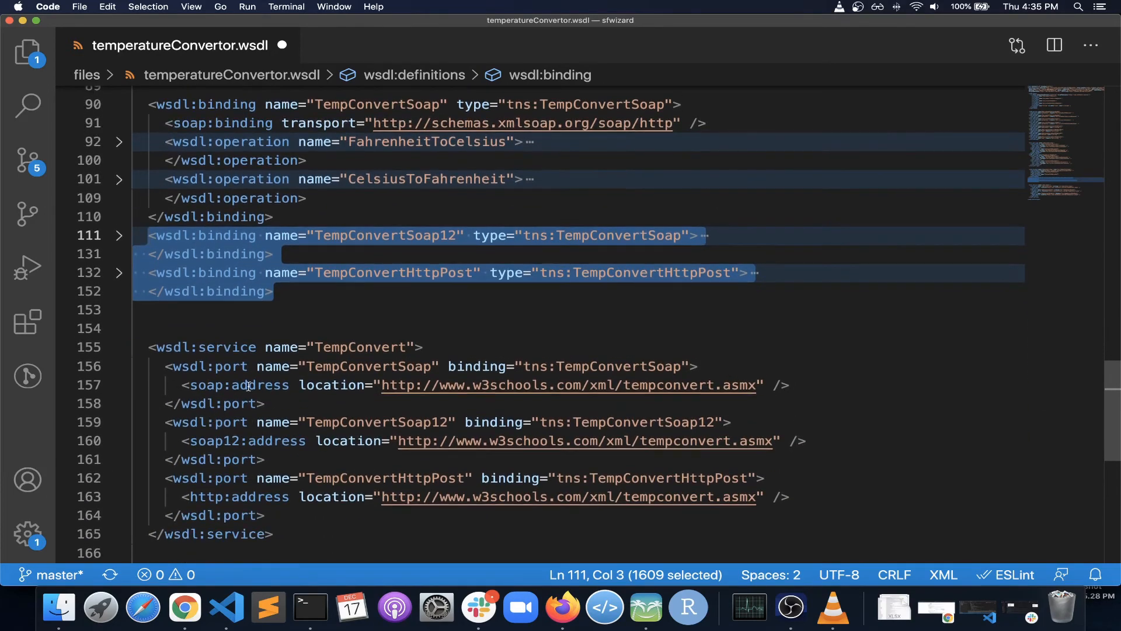
{"action": "scroll", "scroll_direction": "down", "scroll_amount": 3}
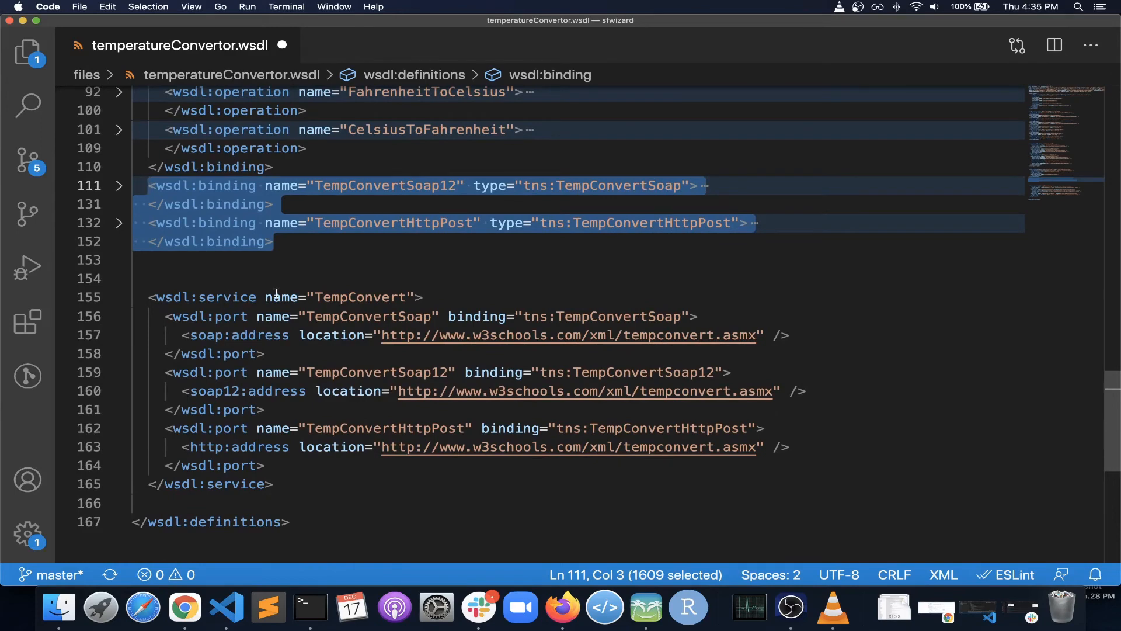
{"action": "mouse_move", "coordinate": [220, 297]}
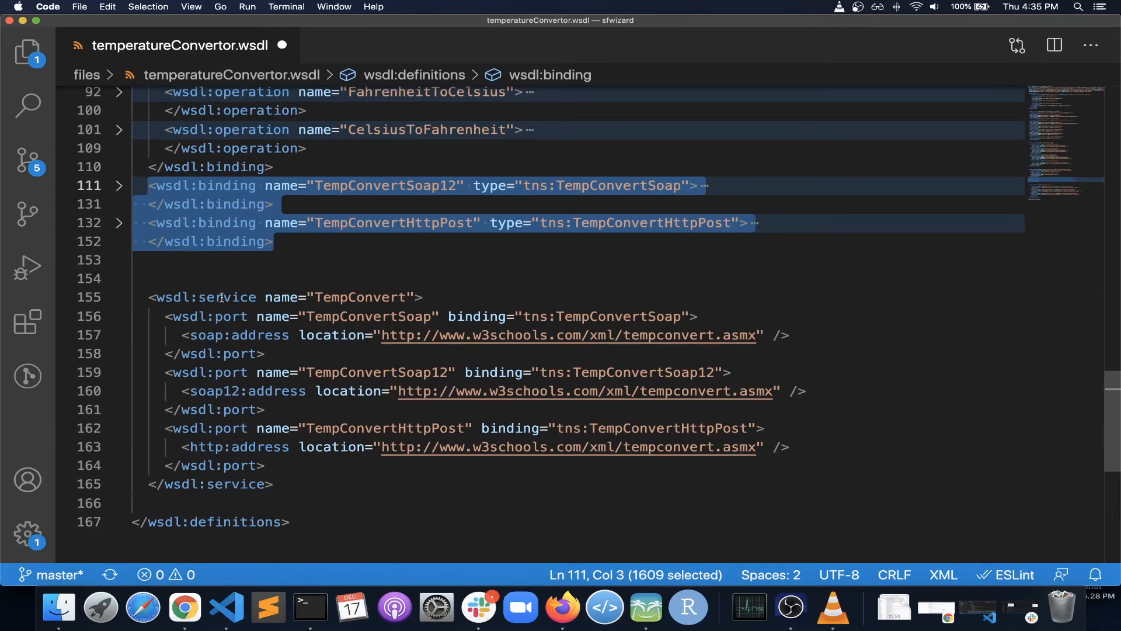
{"action": "double_click", "coordinate": [359, 297]}
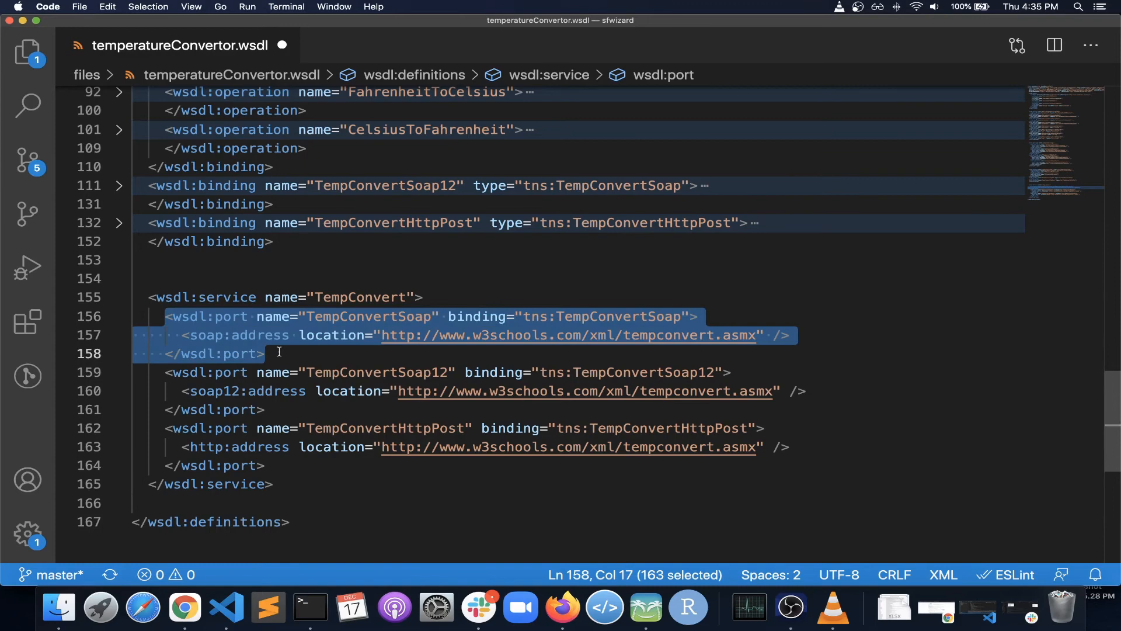
{"action": "mouse_move", "coordinate": [305, 363]}
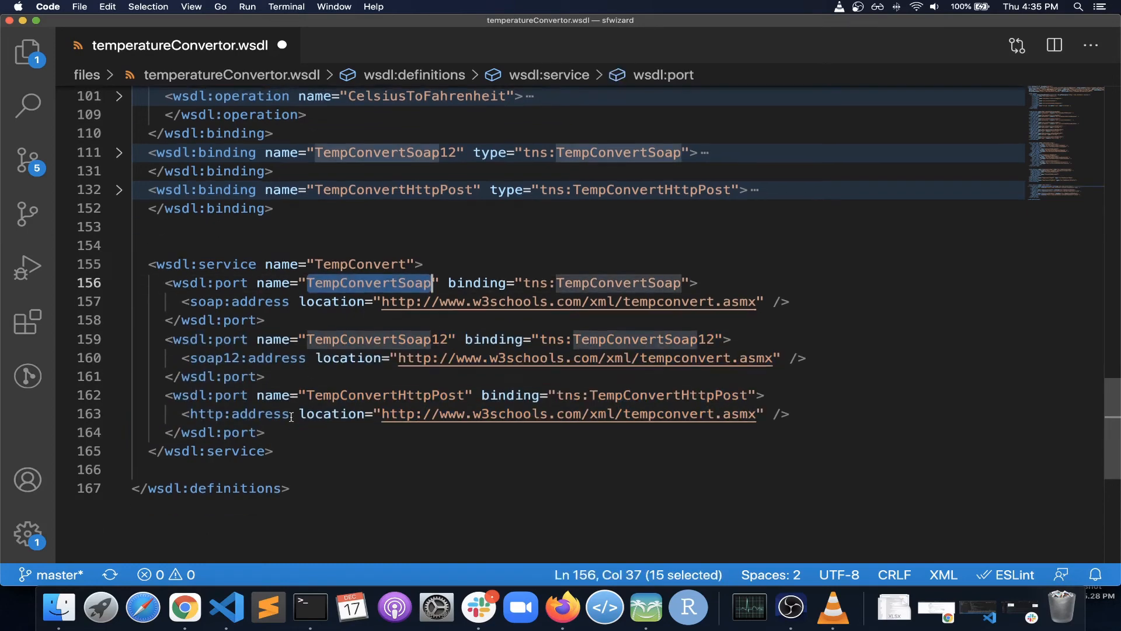
{"action": "scroll", "scroll_direction": "up", "scroll_amount": 3}
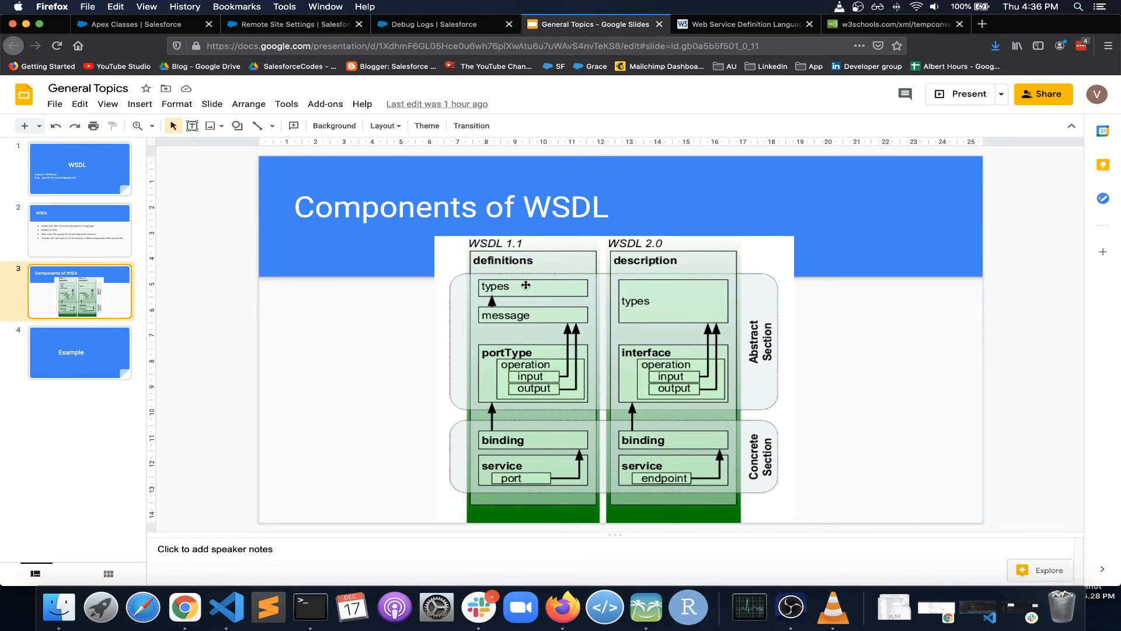
{"action": "mouse_move", "coordinate": [543, 316]}
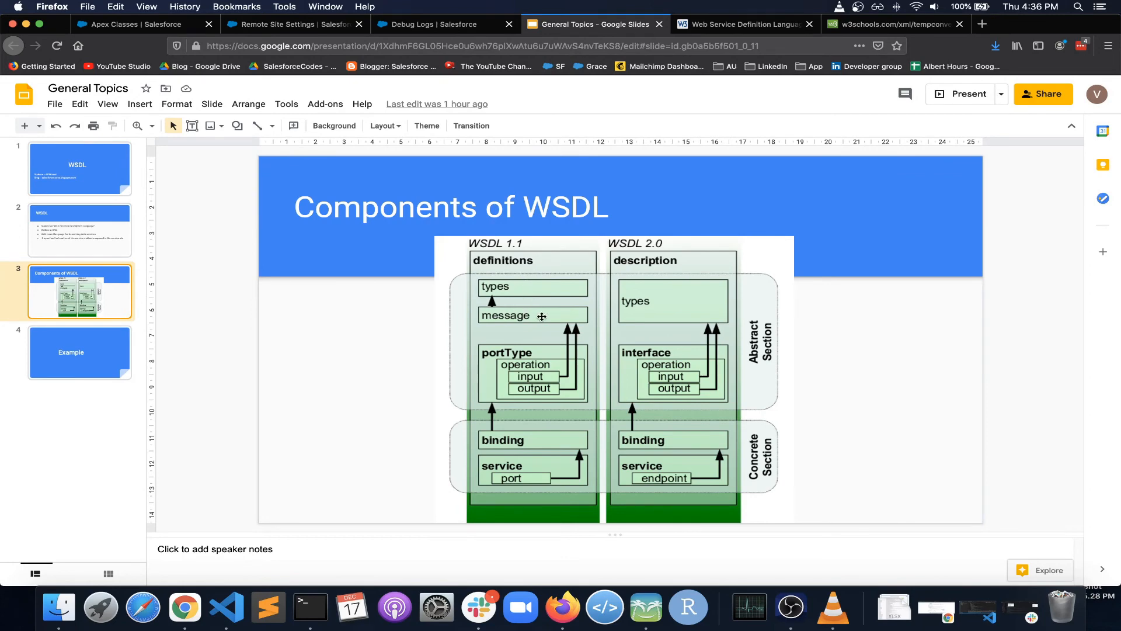
{"action": "mouse_move", "coordinate": [511, 370]}
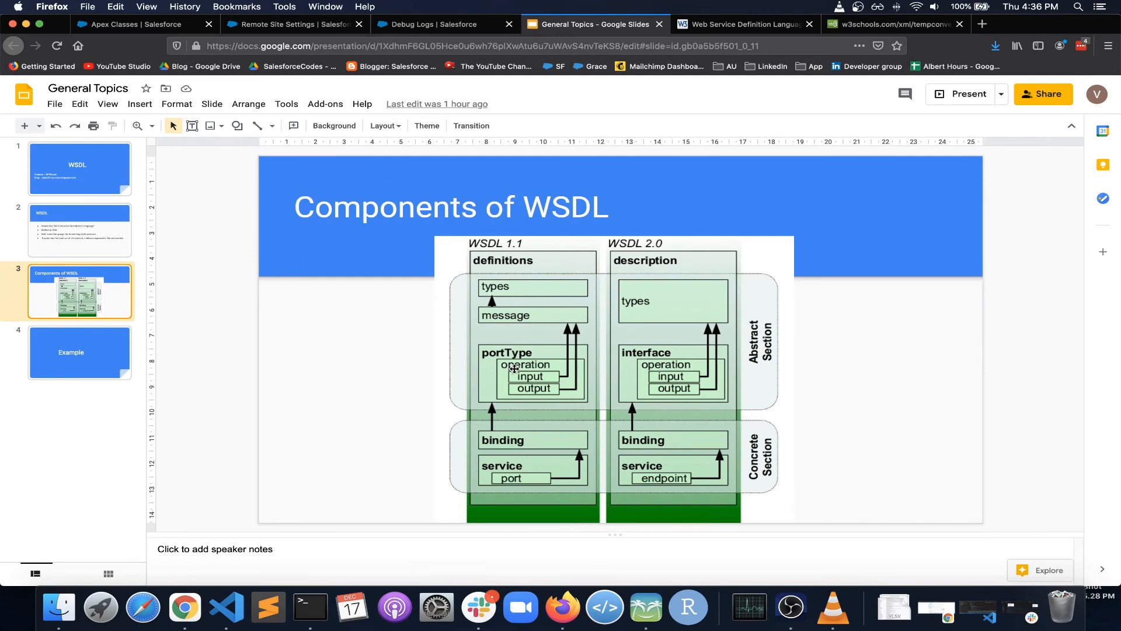
{"action": "mouse_move", "coordinate": [517, 377]}
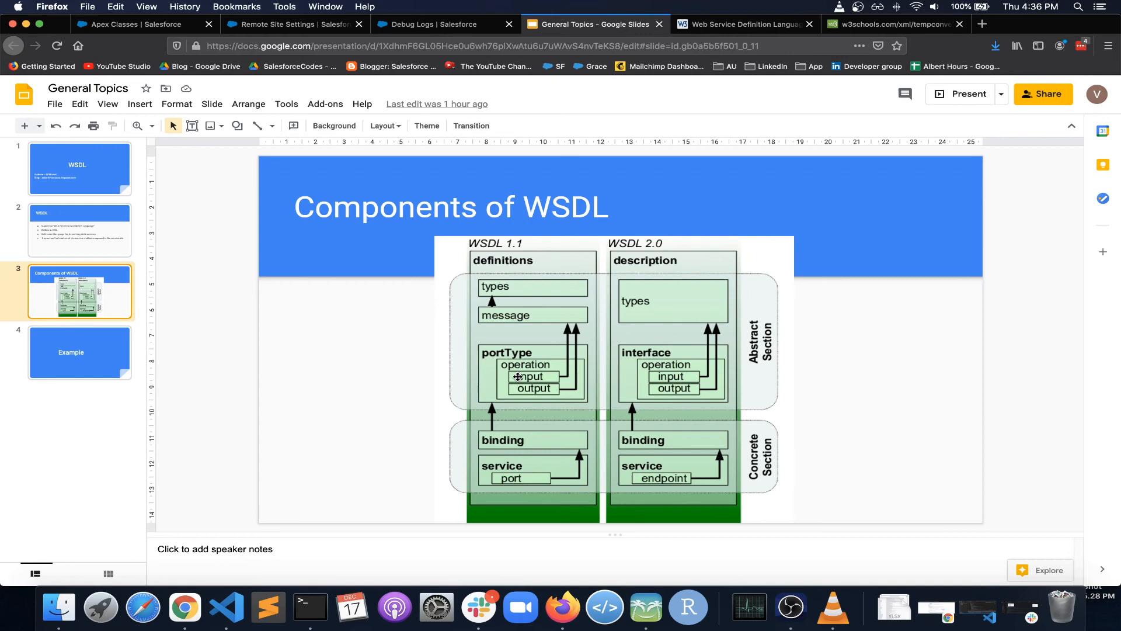
{"action": "mouse_move", "coordinate": [550, 381]}
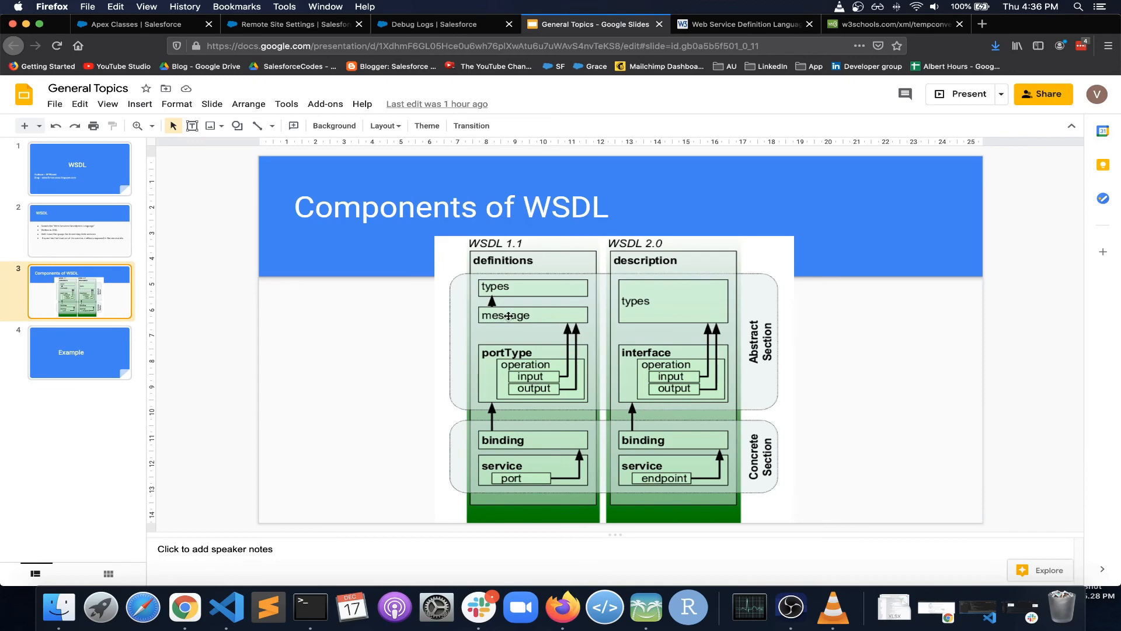
{"action": "mouse_move", "coordinate": [497, 441]}
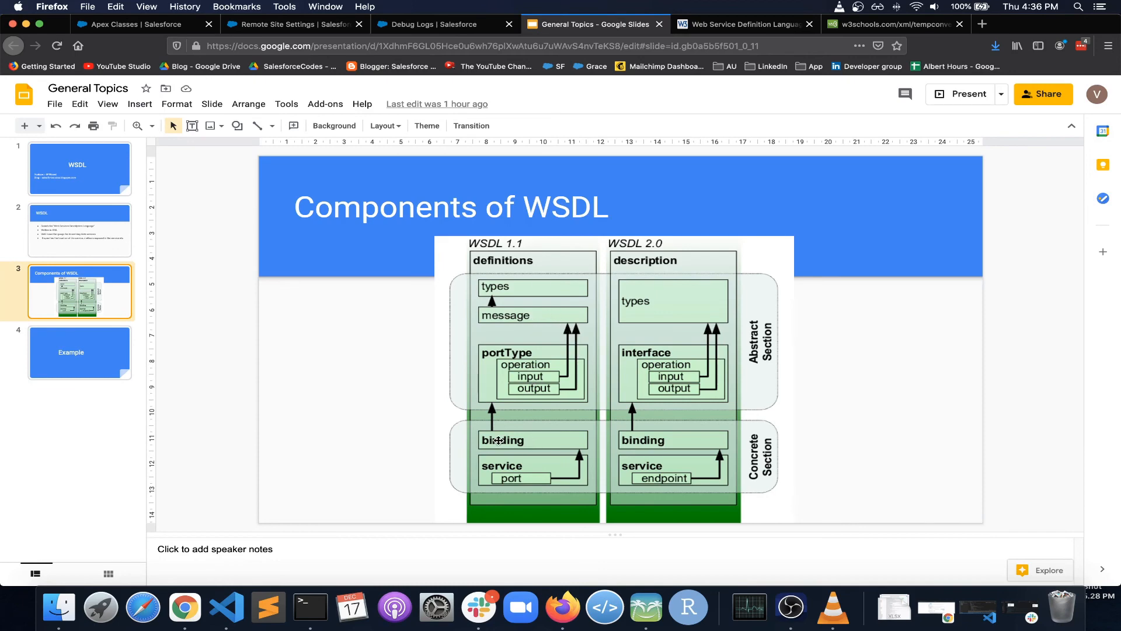
{"action": "mouse_move", "coordinate": [529, 439]}
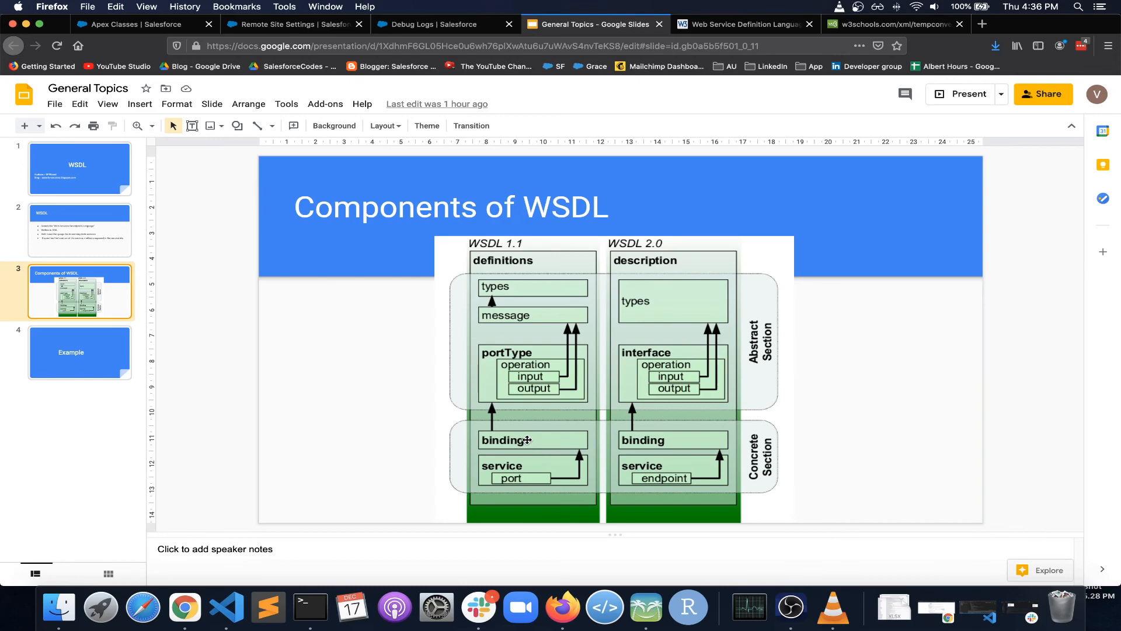
{"action": "mouse_move", "coordinate": [517, 360]}
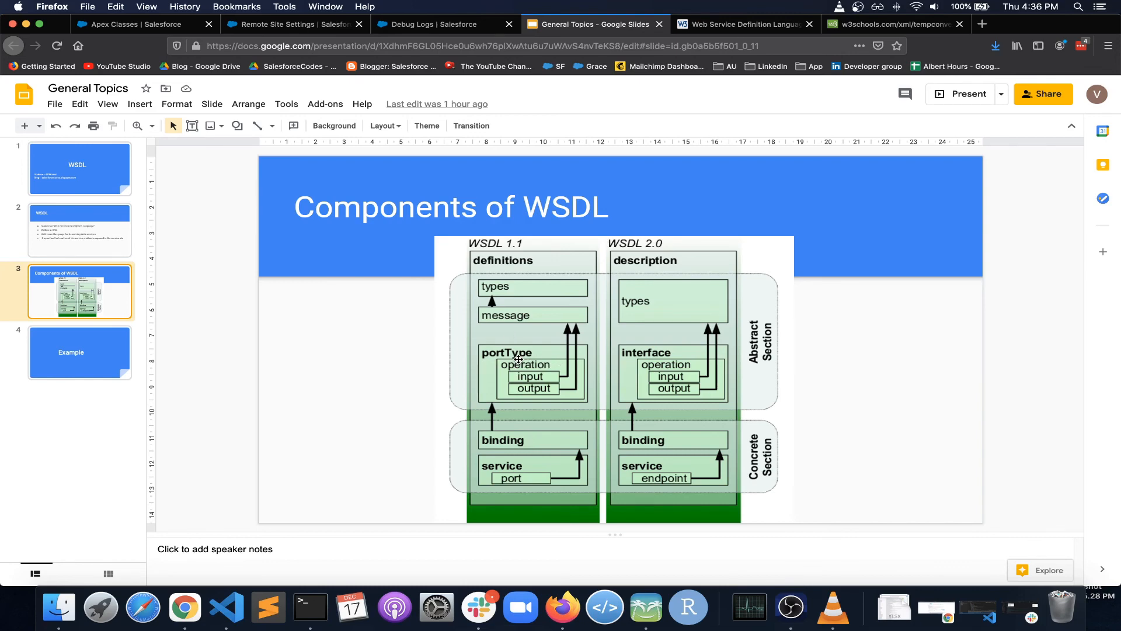
{"action": "mouse_move", "coordinate": [501, 447]}
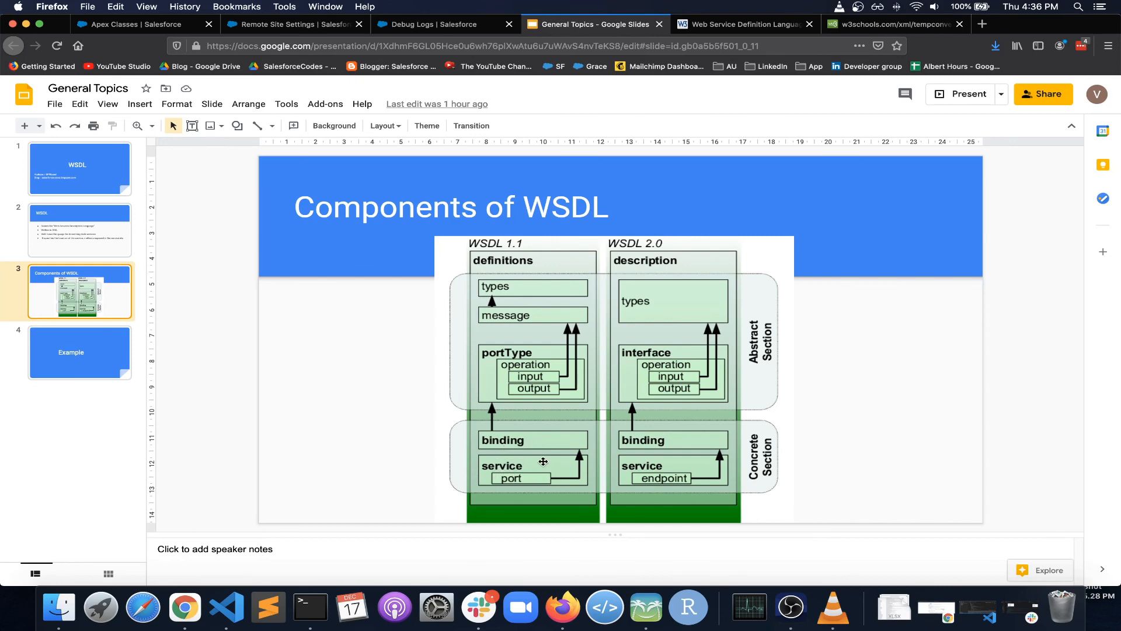
{"action": "mouse_move", "coordinate": [539, 471]}
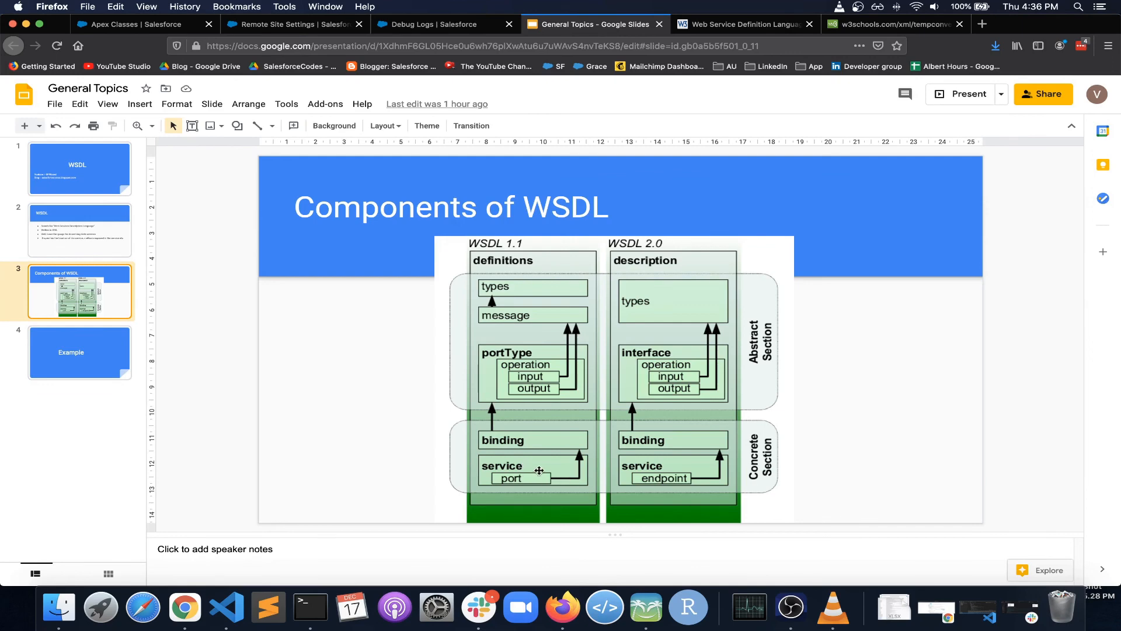
{"action": "mouse_move", "coordinate": [520, 440]}
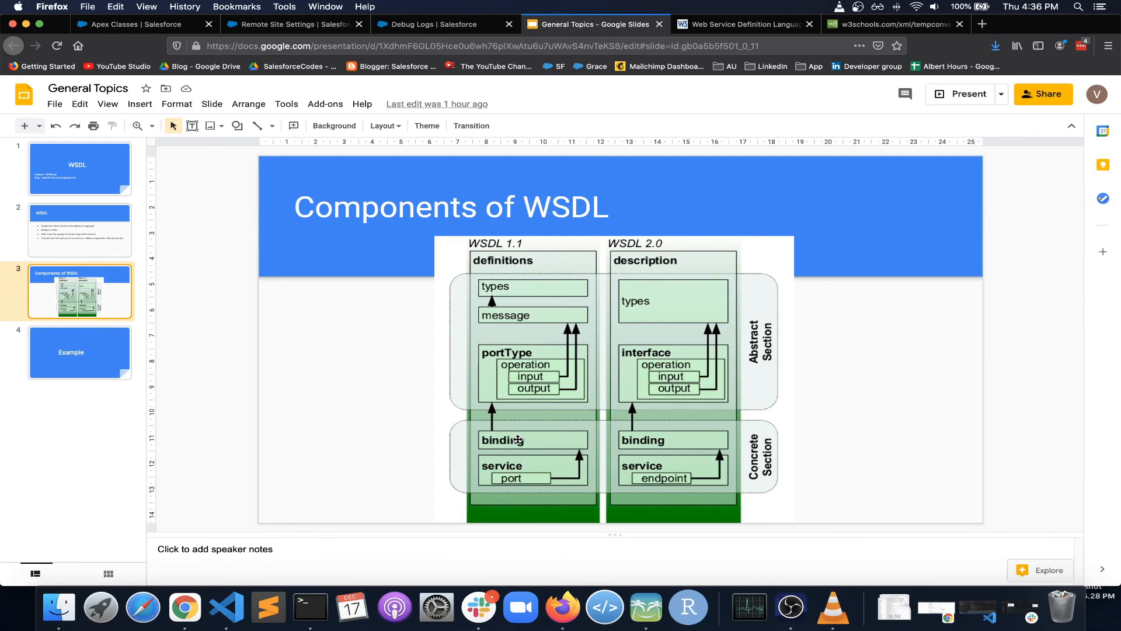